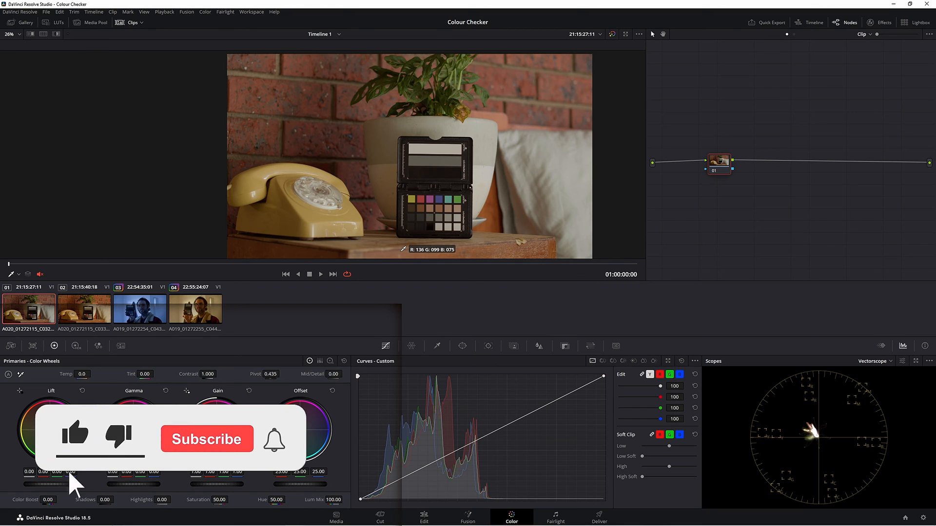
# Step: Save Color Management as DaVinci YRGB Color Managed: Blackmagic Film Gen 5 in, Rec.709 Gamma 2.4 out
pyautogui.click(75, 434)
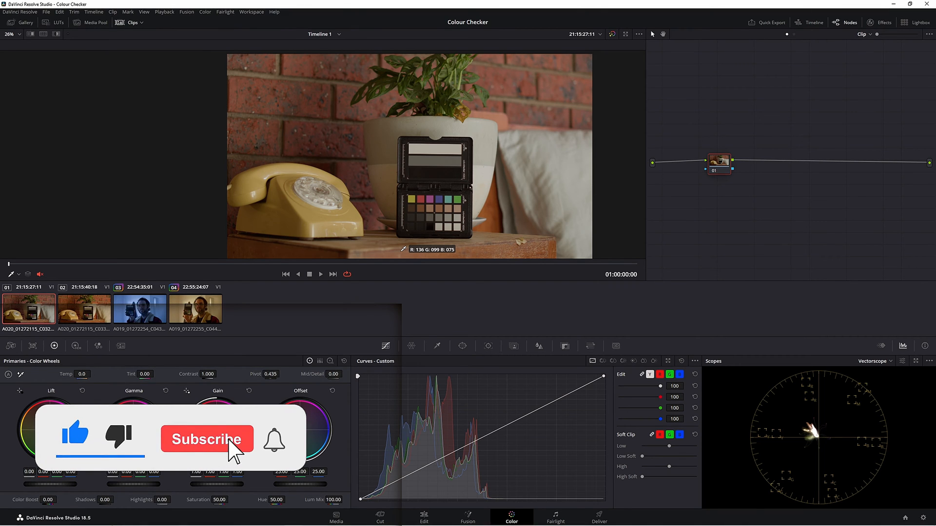
pyautogui.click(207, 439)
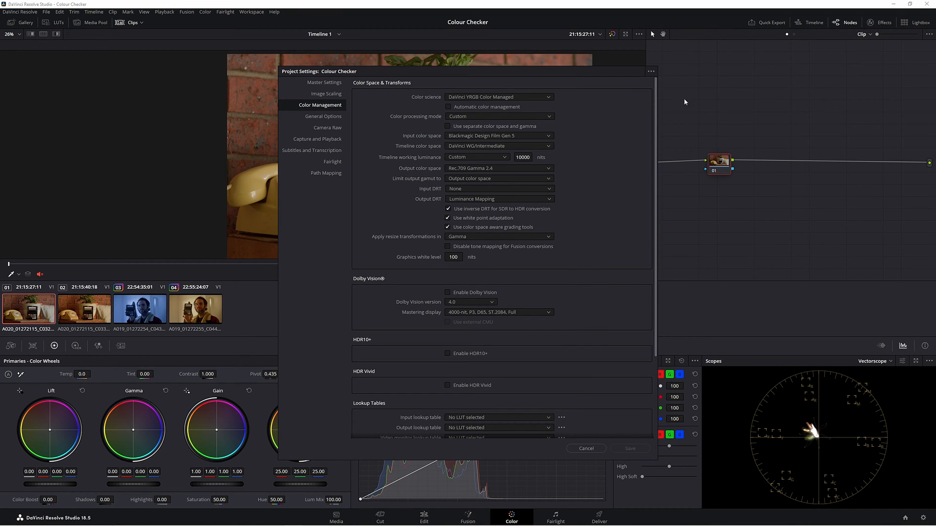
pyautogui.moveTo(359, 212)
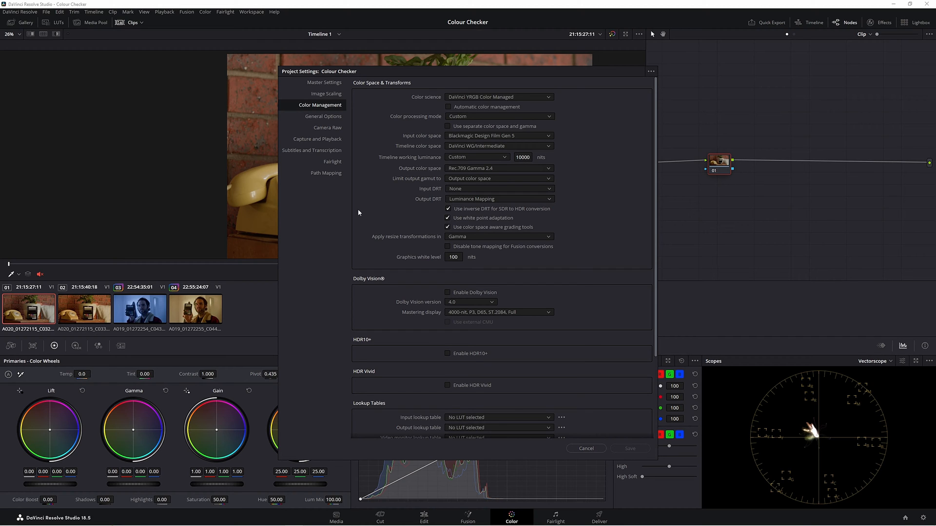
pyautogui.moveTo(623, 184)
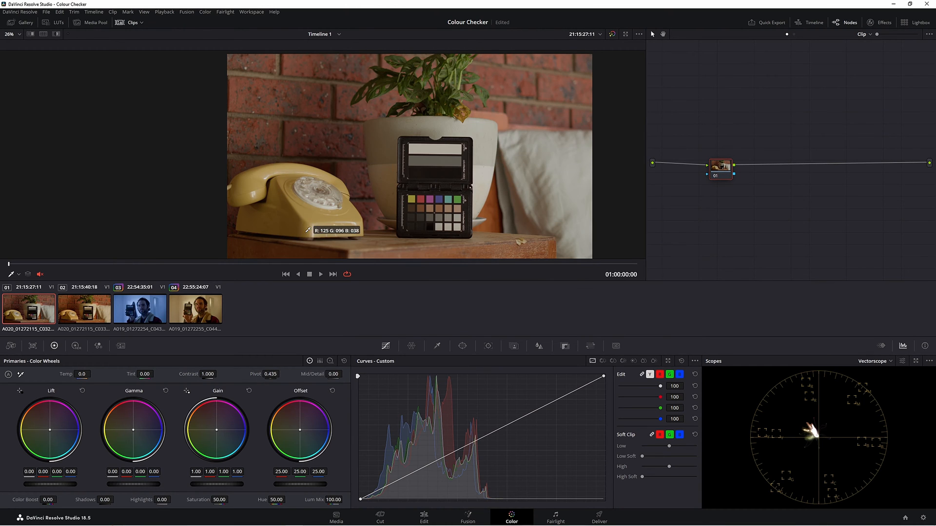
pyautogui.click(84, 309)
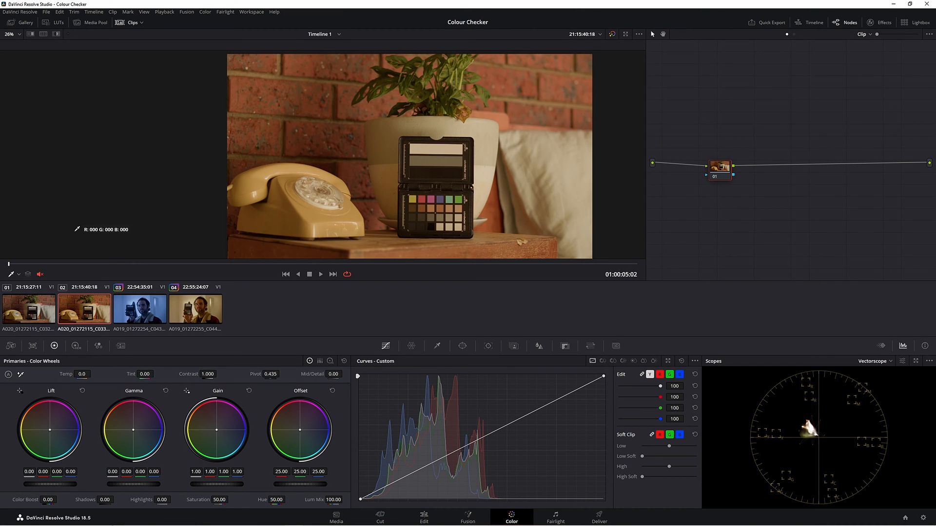
pyautogui.click(140, 309)
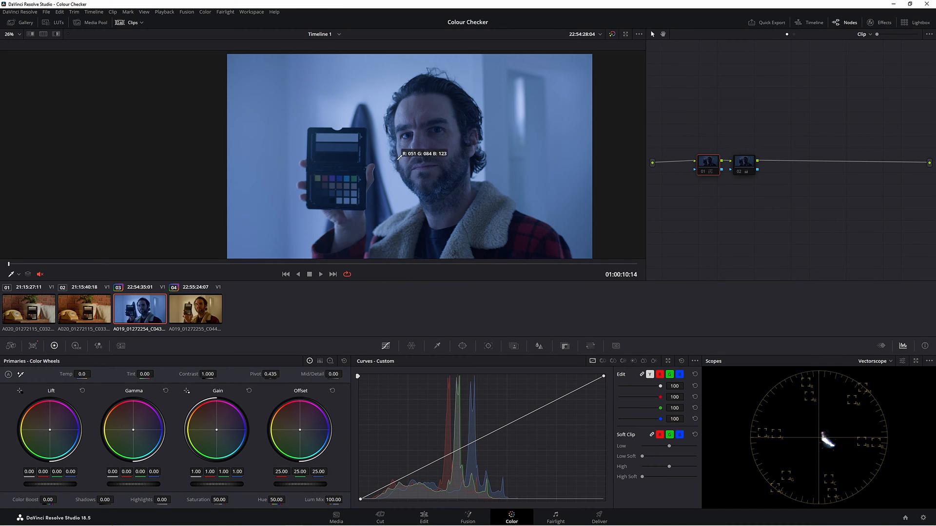
pyautogui.click(195, 309)
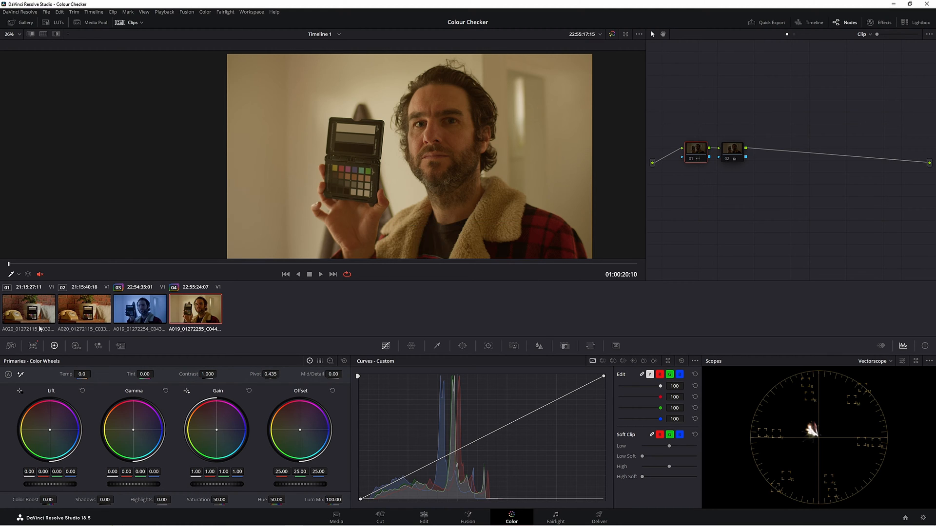
pyautogui.click(28, 308)
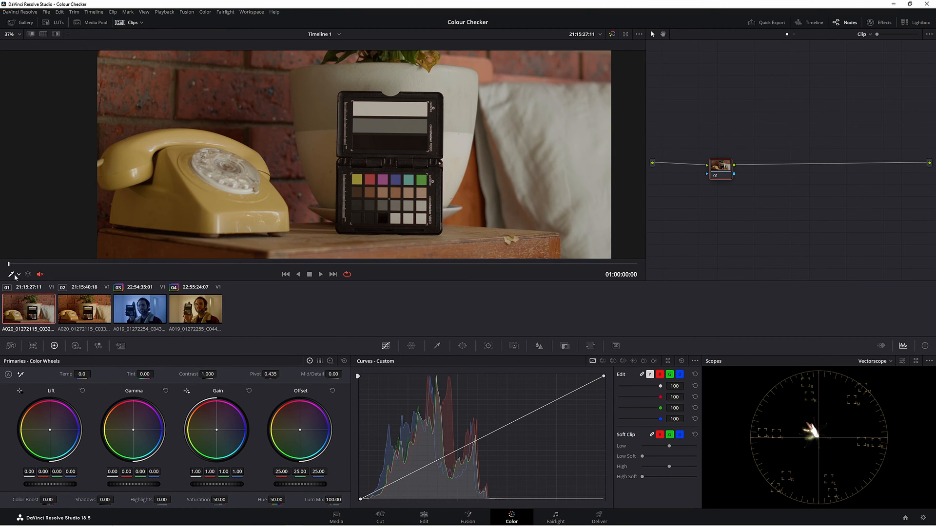
pyautogui.moveTo(18, 277)
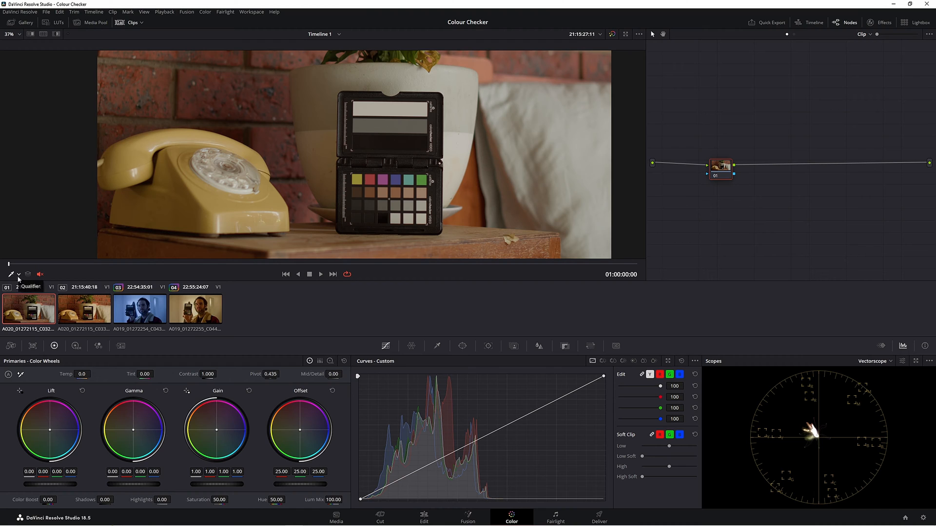
# Step: Turn on the Color Chart viewer overlay on the telephone clip
pyautogui.click(18, 275)
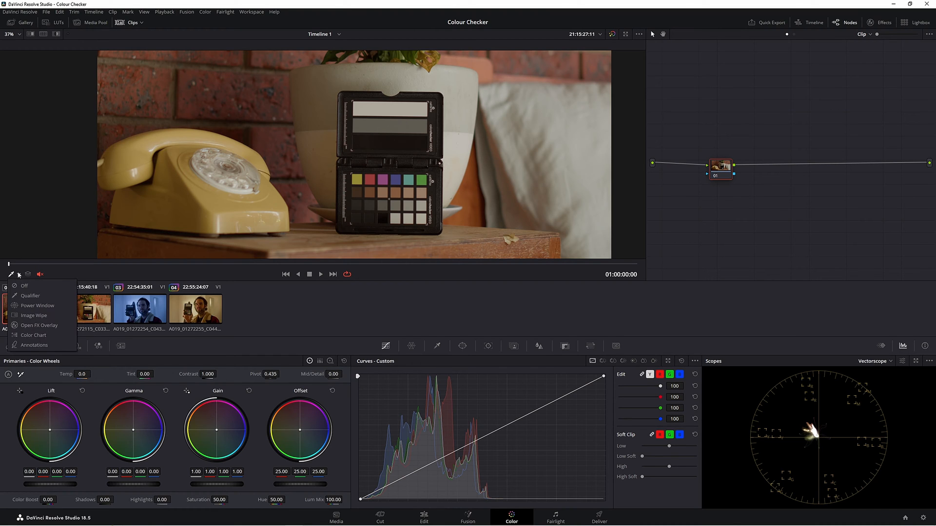
pyautogui.moveTo(32, 335)
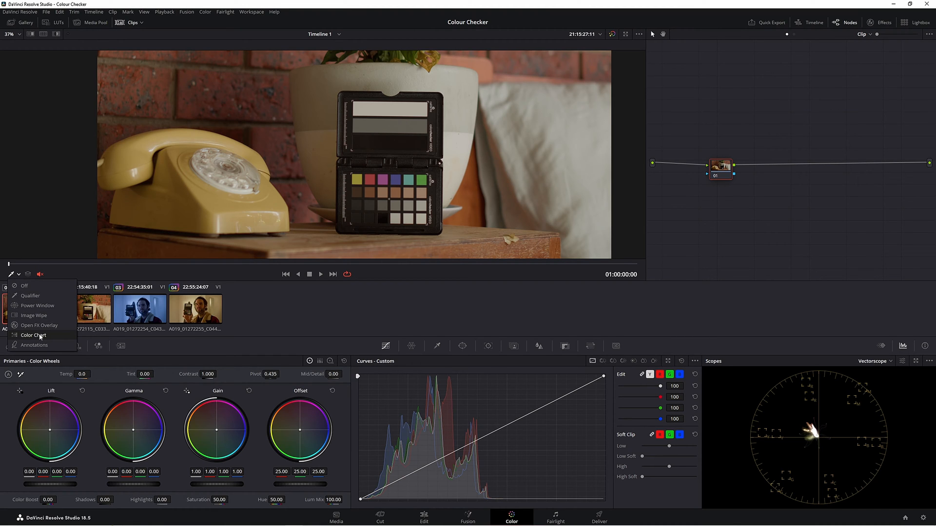
pyautogui.click(33, 334)
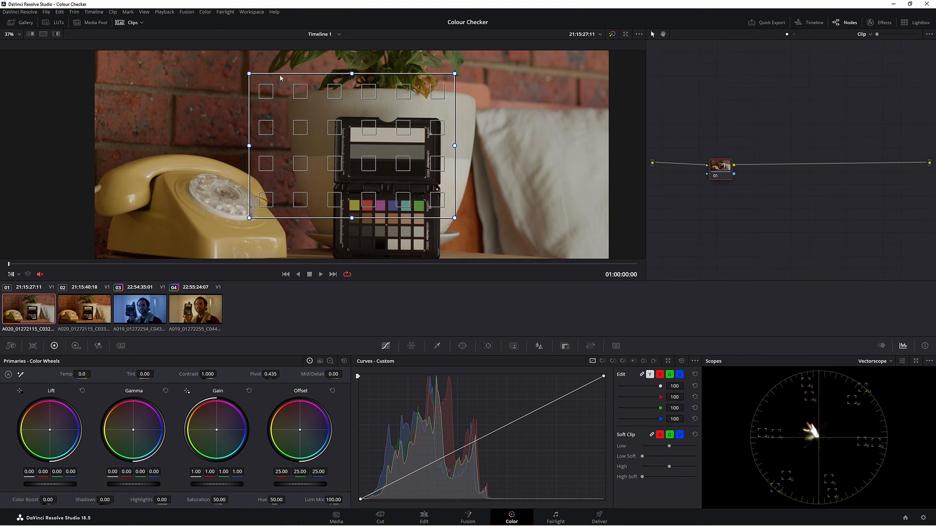
pyautogui.moveTo(393, 162)
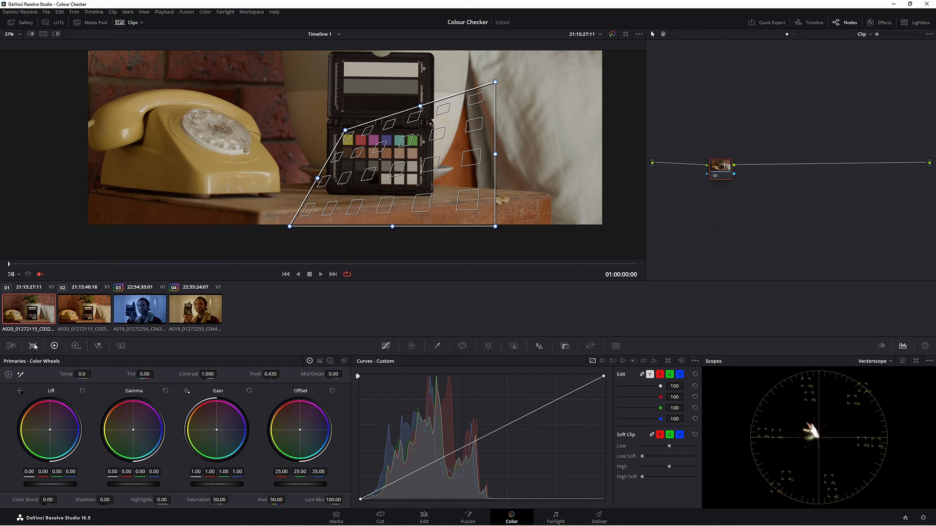
pyautogui.moveTo(32, 346)
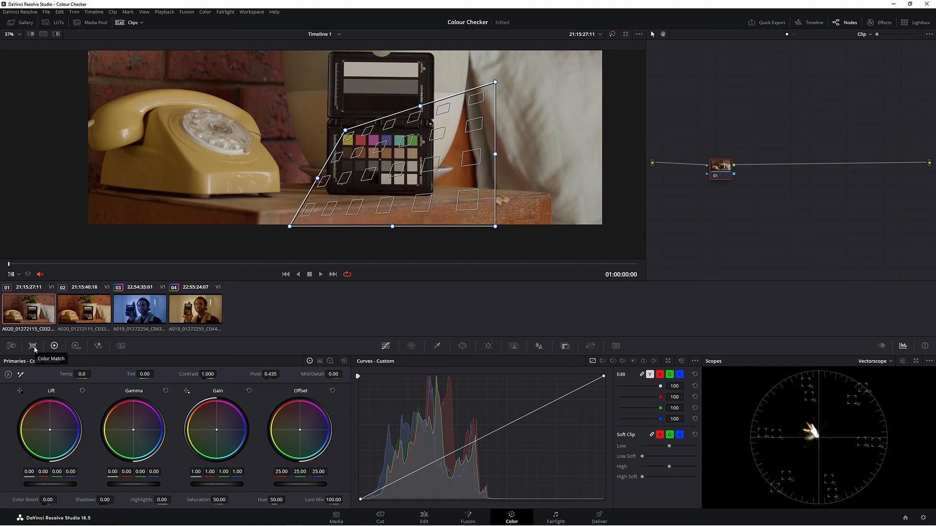
# Step: Show the Color Match palette with its chart type list open
pyautogui.click(33, 346)
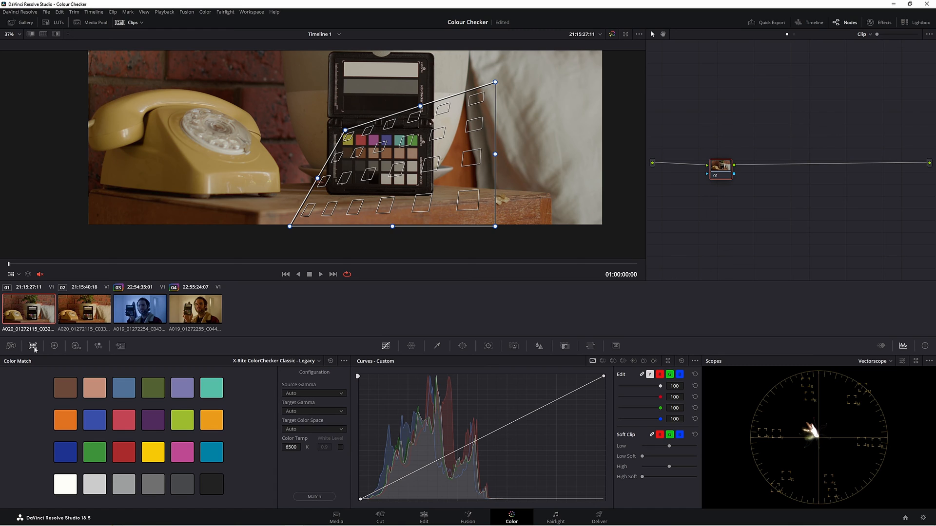
pyautogui.moveTo(226, 392)
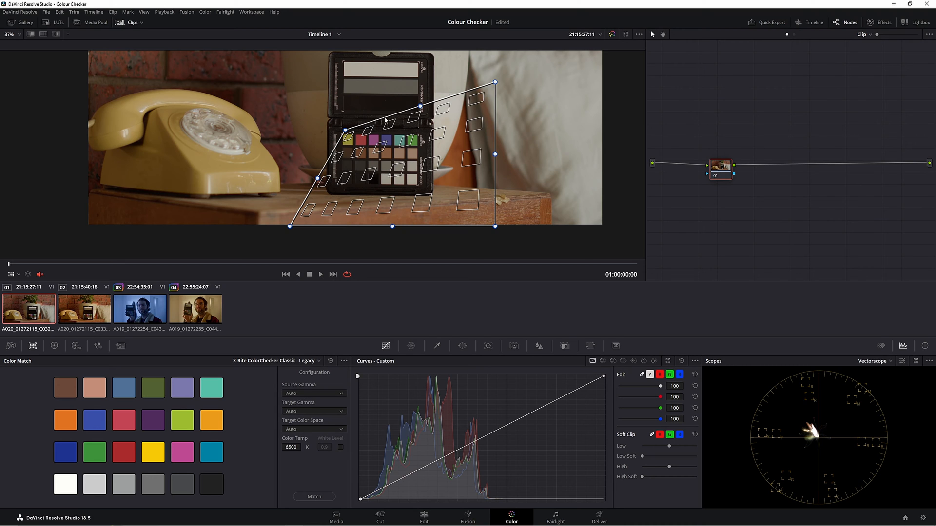
pyautogui.moveTo(320, 186)
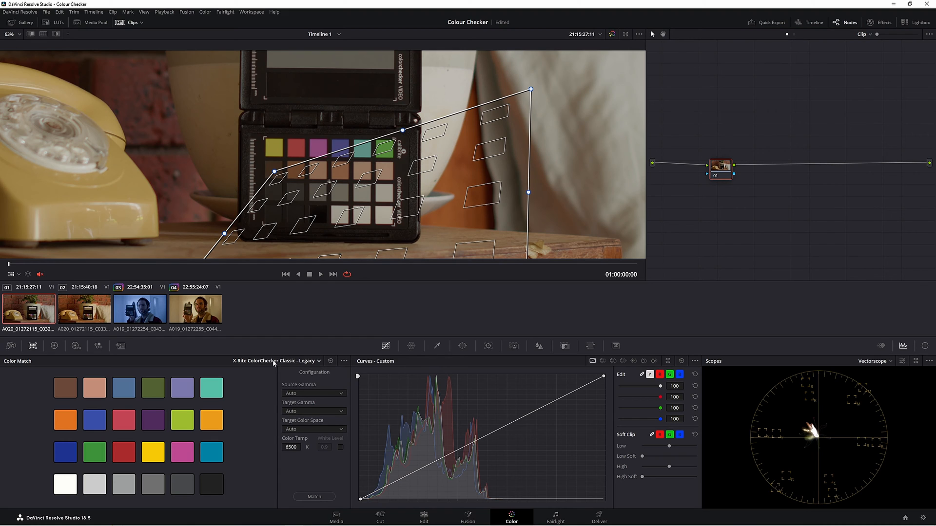
pyautogui.click(275, 361)
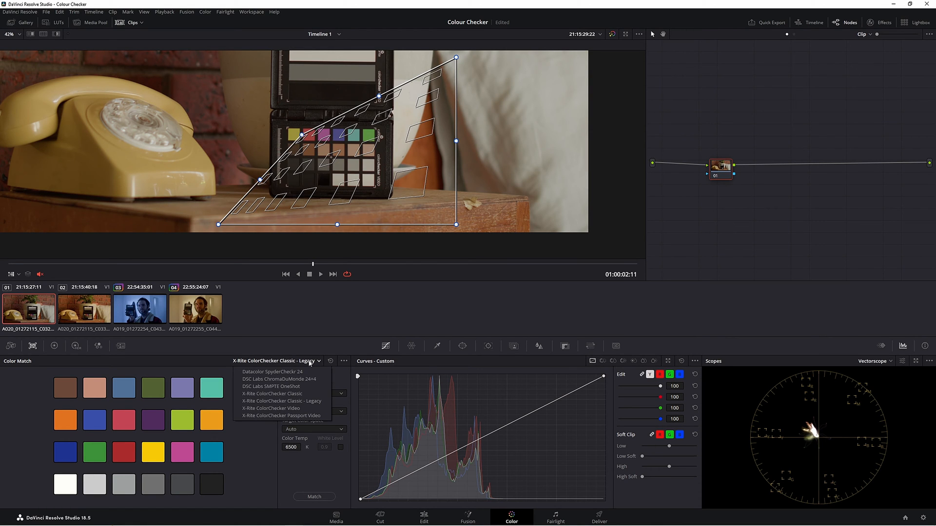
# Step: Try DSC Labs SMPTE OneShot, then switch the chart to X-Rite ColorChecker Passport Video
pyautogui.click(267, 386)
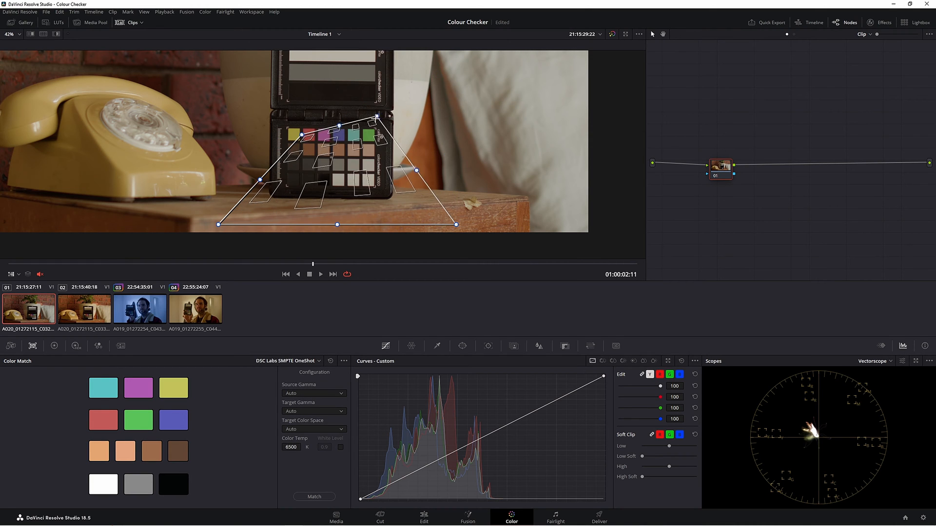
pyautogui.click(288, 361)
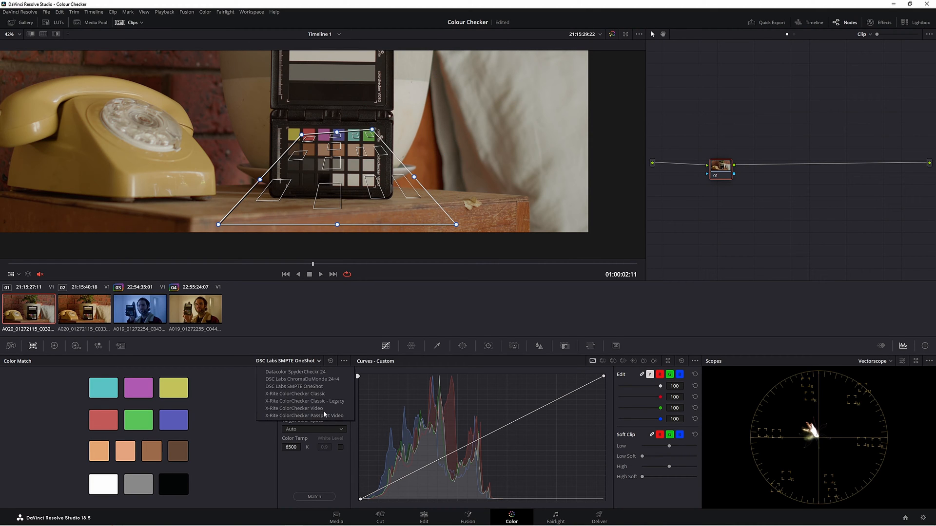
pyautogui.click(304, 415)
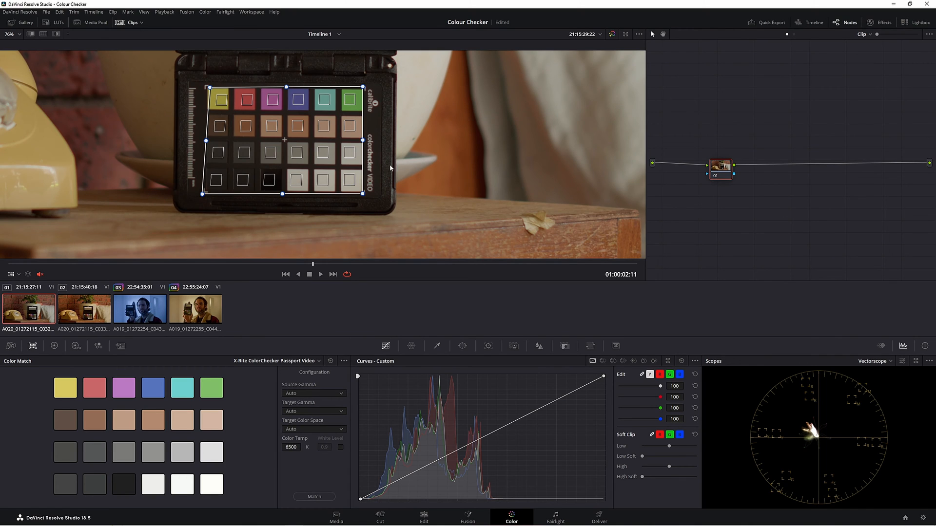
pyautogui.moveTo(199, 108)
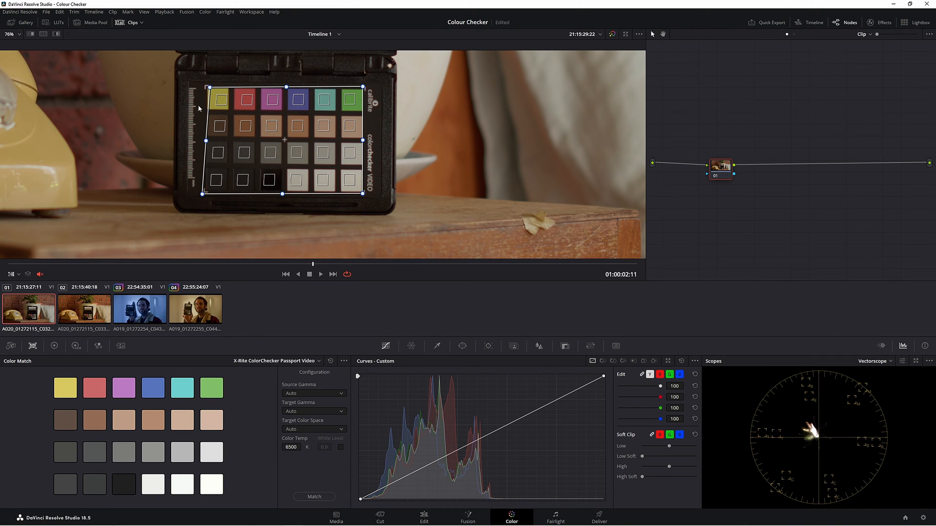
pyautogui.moveTo(221, 123)
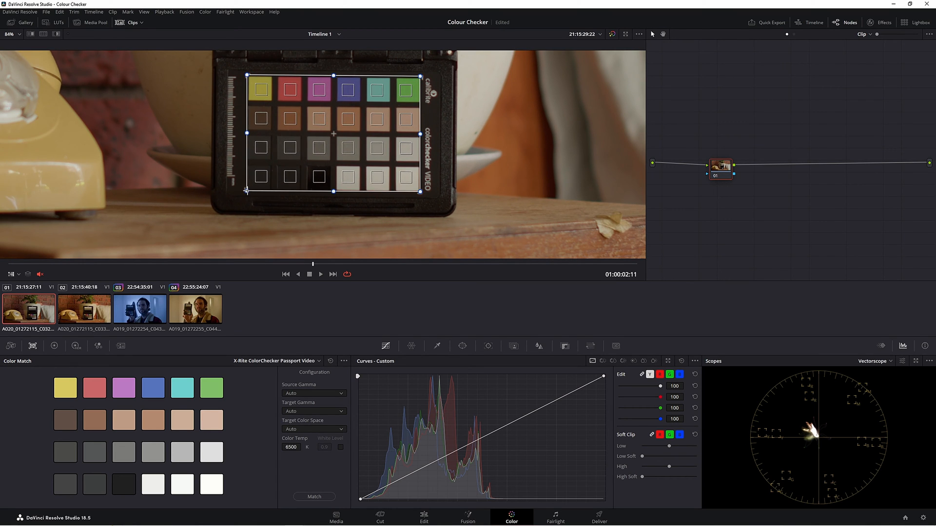
pyautogui.moveTo(322, 399)
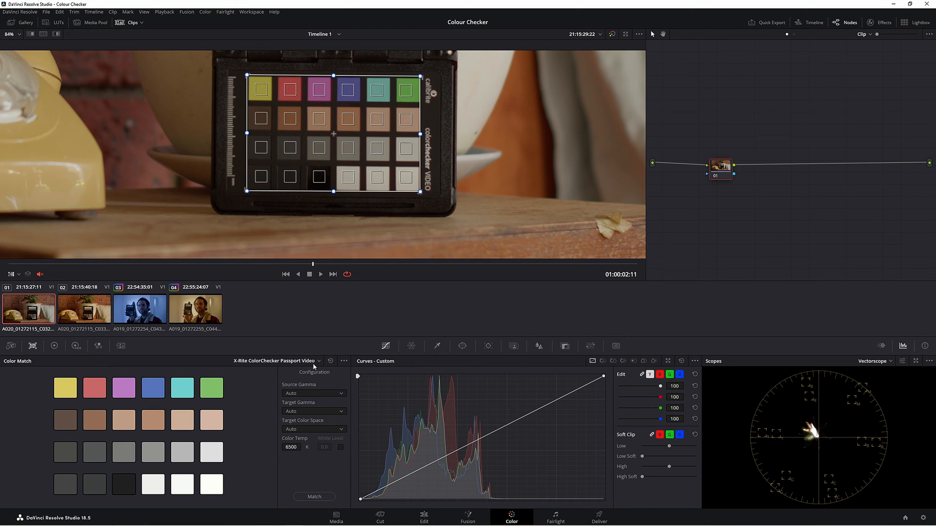
pyautogui.moveTo(358, 369)
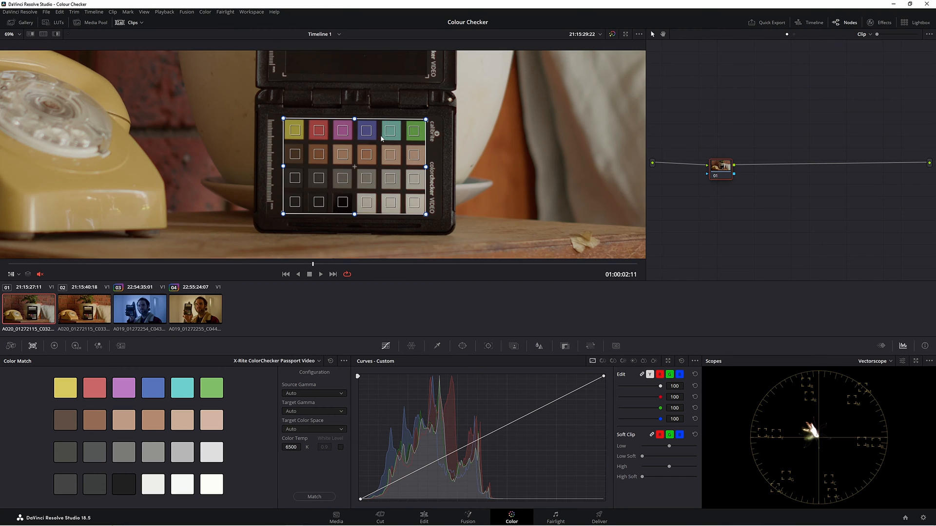
pyautogui.moveTo(318, 124)
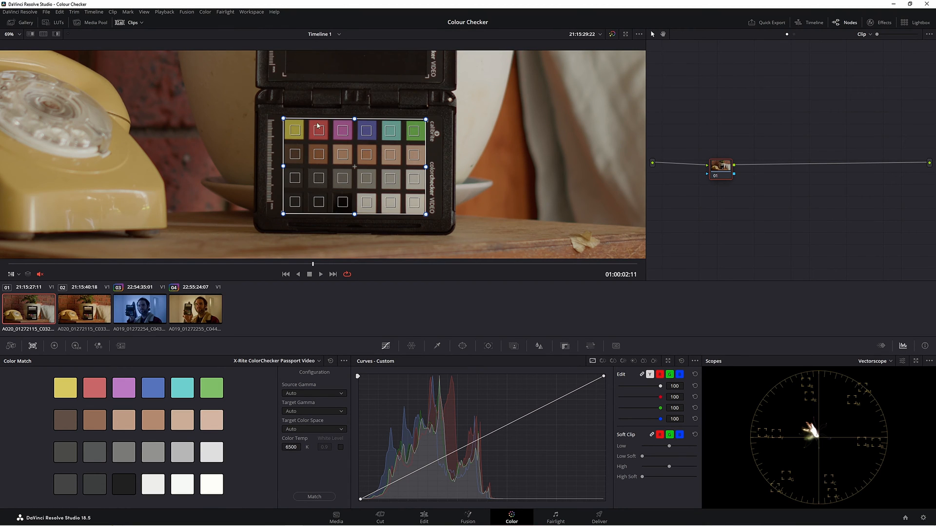
pyautogui.moveTo(390, 154)
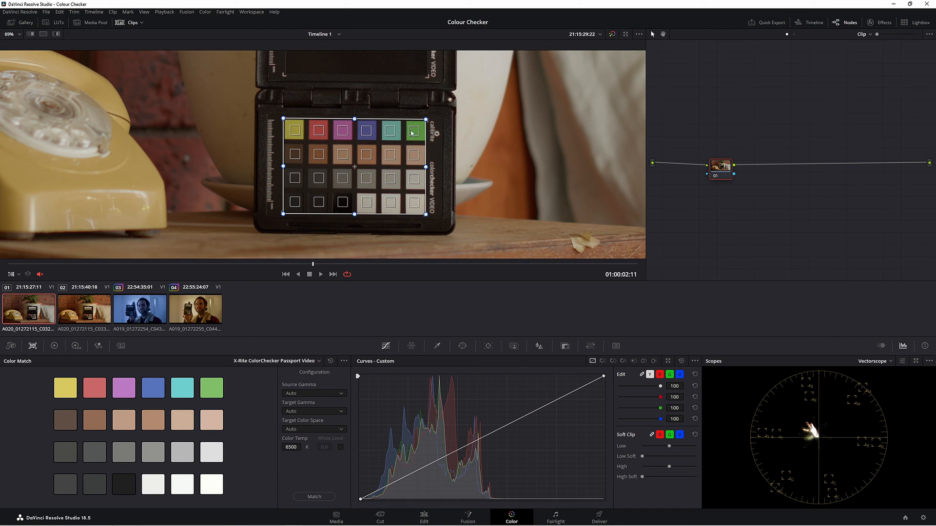
pyautogui.moveTo(233, 140)
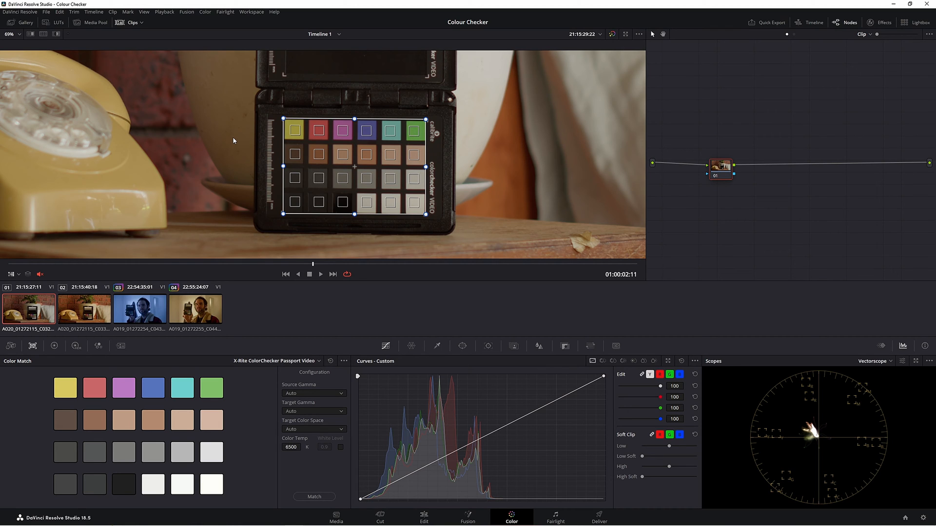
pyautogui.moveTo(324, 464)
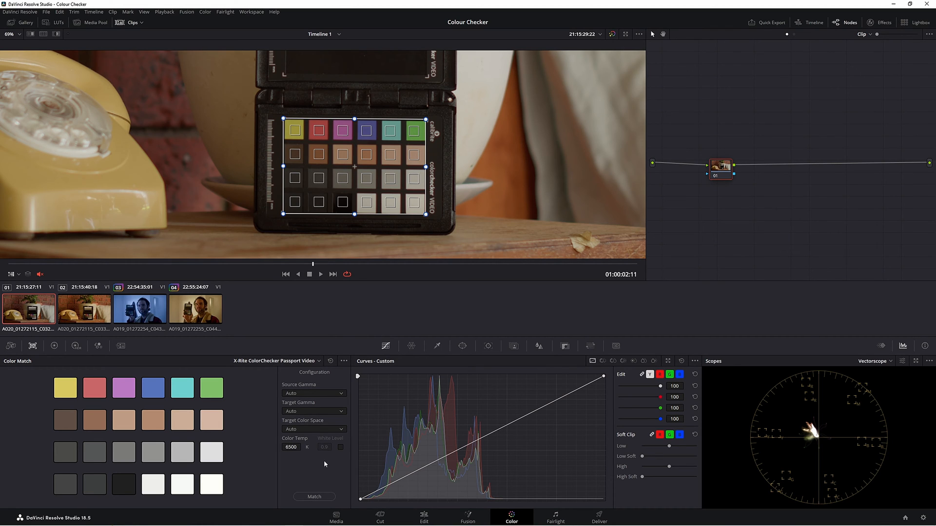
# Step: Run Match against the ColorChecker patches on the telephone clip
pyautogui.click(314, 497)
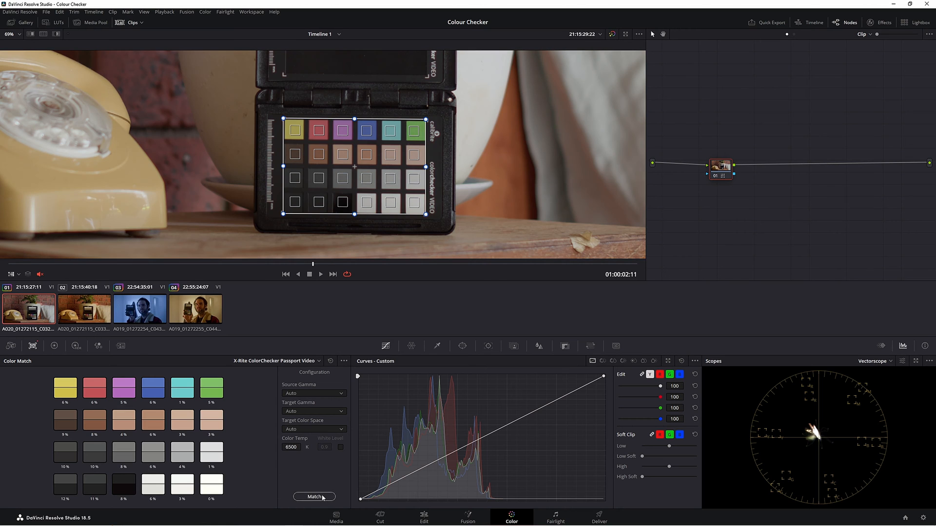
pyautogui.click(314, 497)
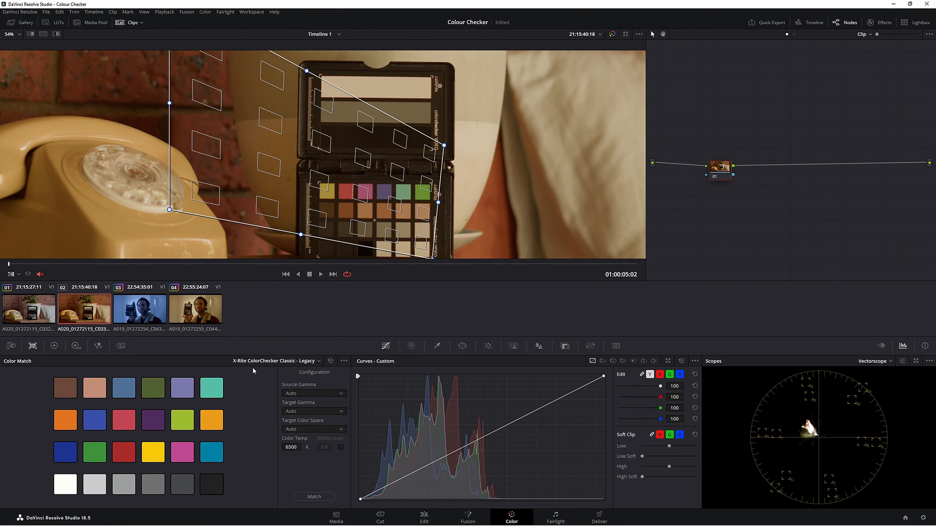
pyautogui.moveTo(441, 149)
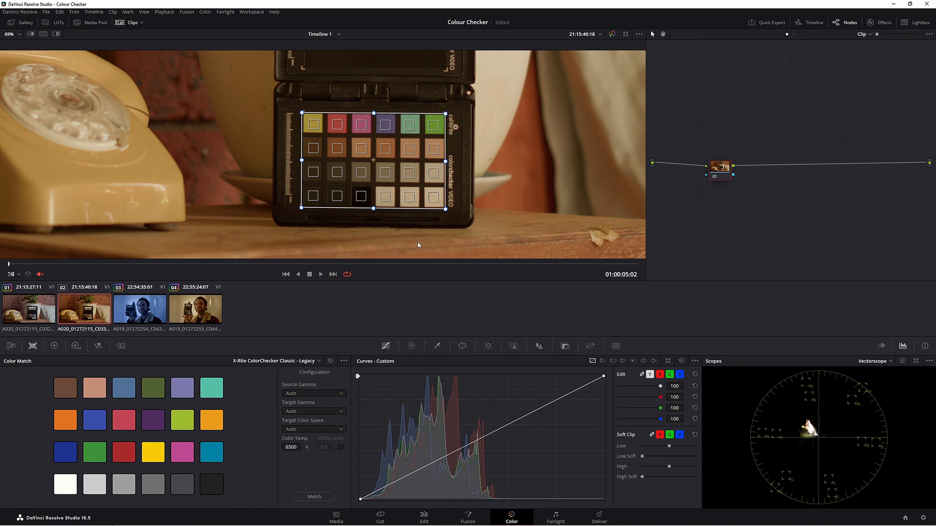
pyautogui.moveTo(306, 368)
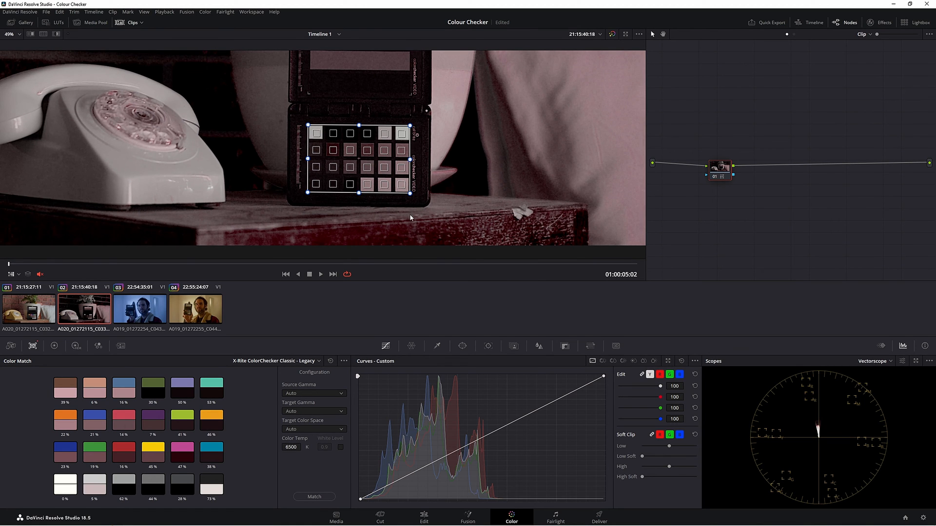
# Step: Switch the chart to X-Rite ColorChecker Passport Video and rerun Match on clip 02
pyautogui.click(277, 361)
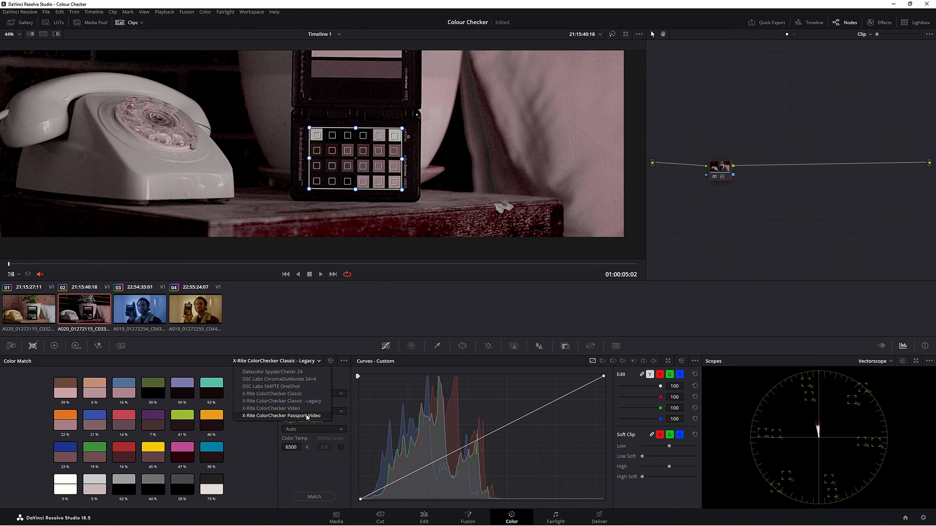
pyautogui.click(281, 415)
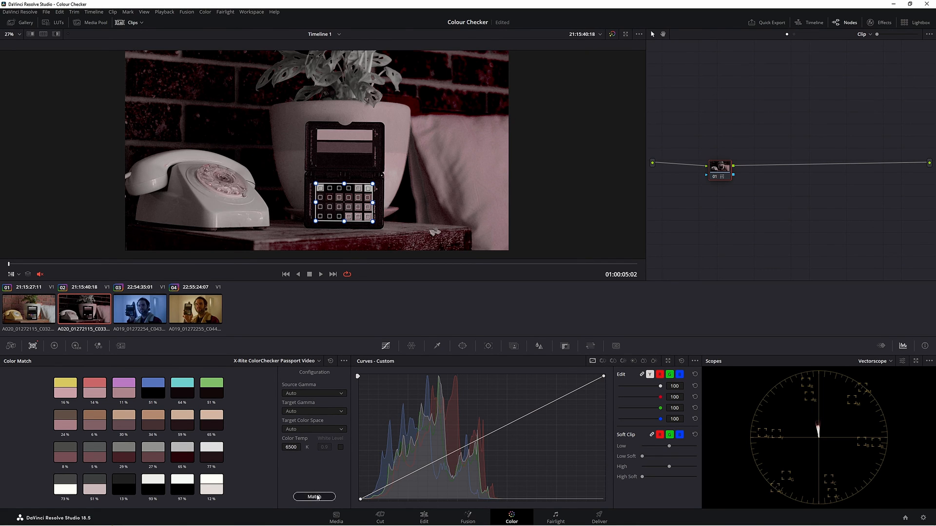
pyautogui.click(314, 496)
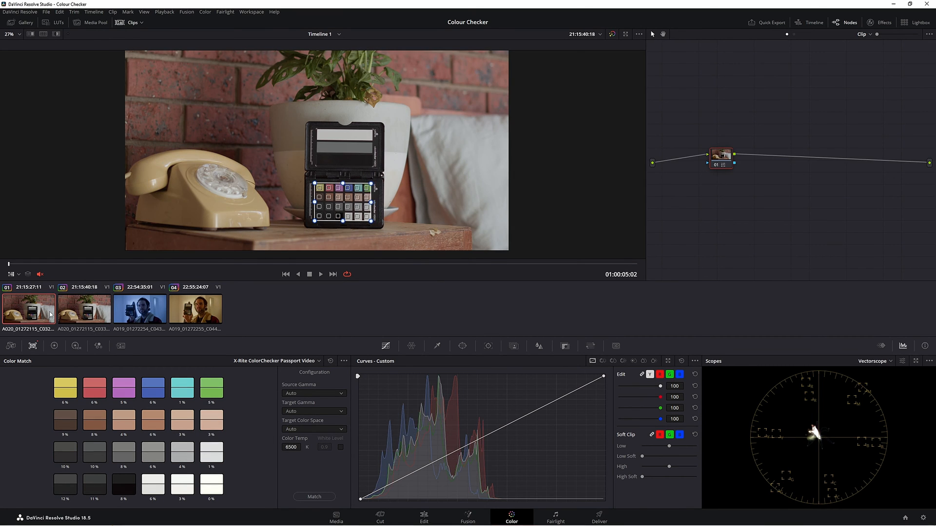
pyautogui.click(84, 308)
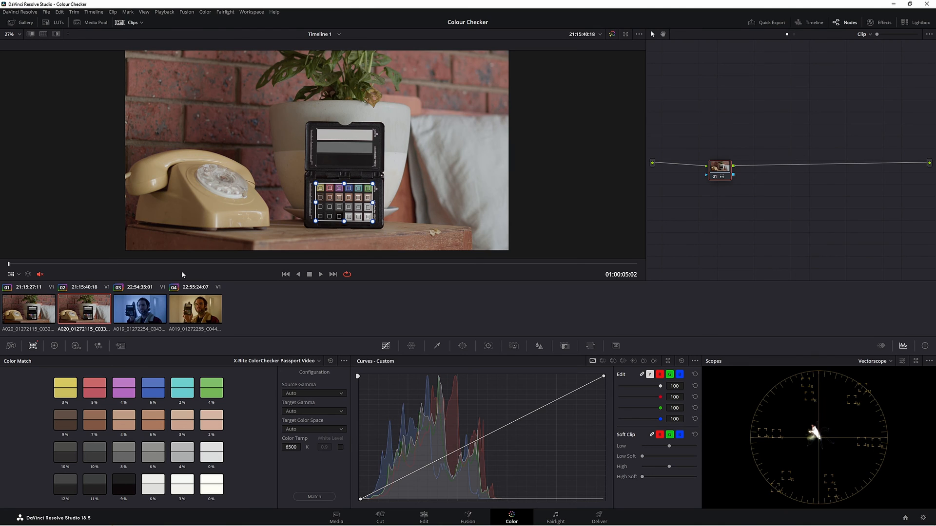
pyautogui.moveTo(226, 176)
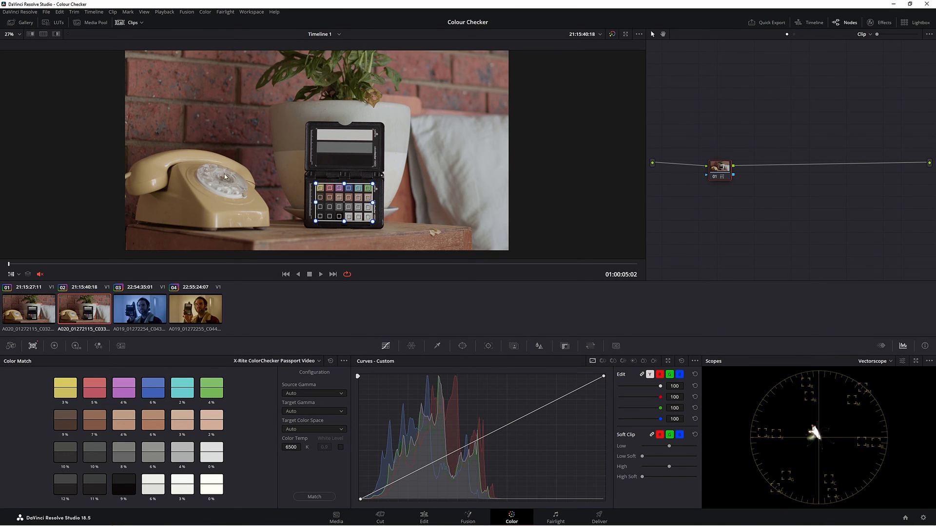
pyautogui.moveTo(793, 215)
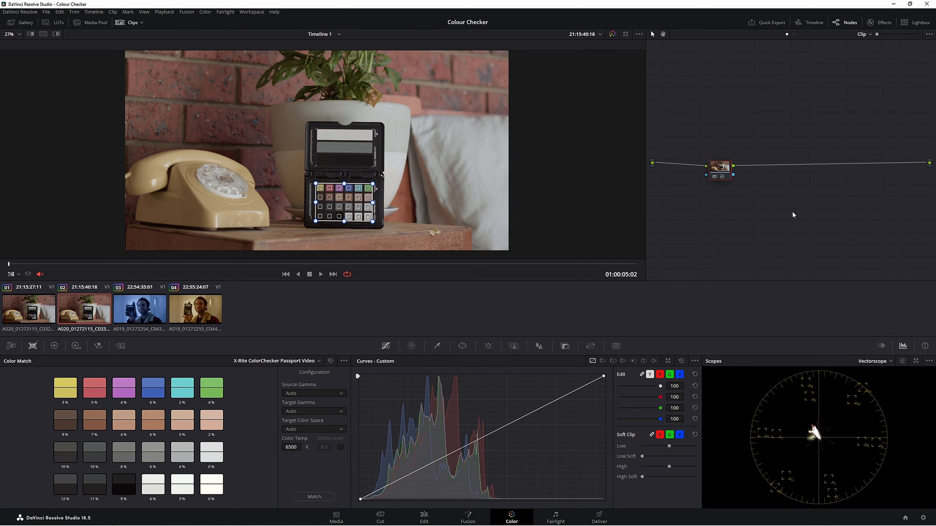
pyautogui.moveTo(378, 159)
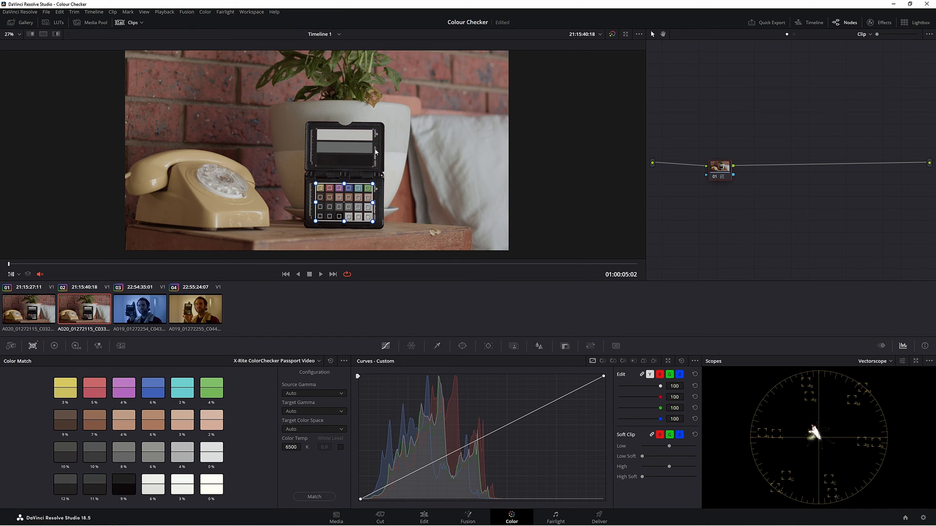
# Step: Select clip 03 and its node 01 to colour-match away the blue cast
pyautogui.click(140, 309)
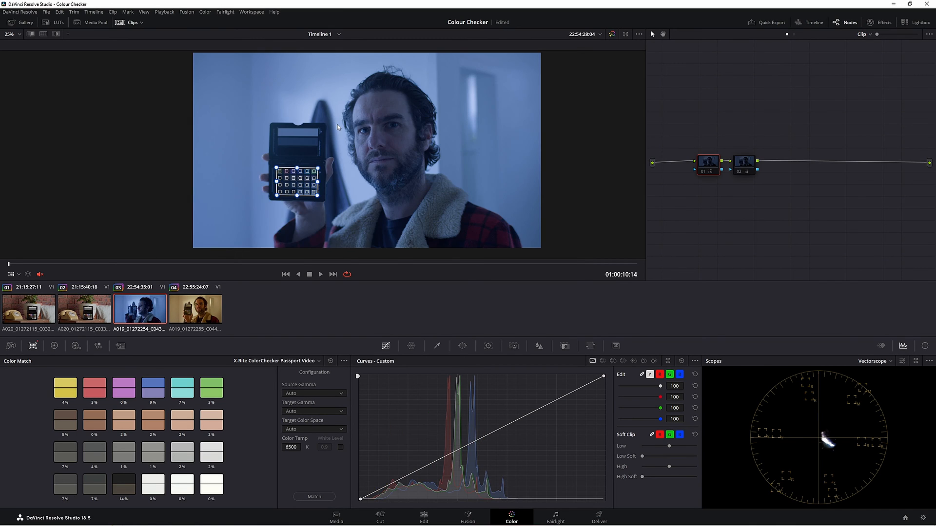
pyautogui.moveTo(447, 223)
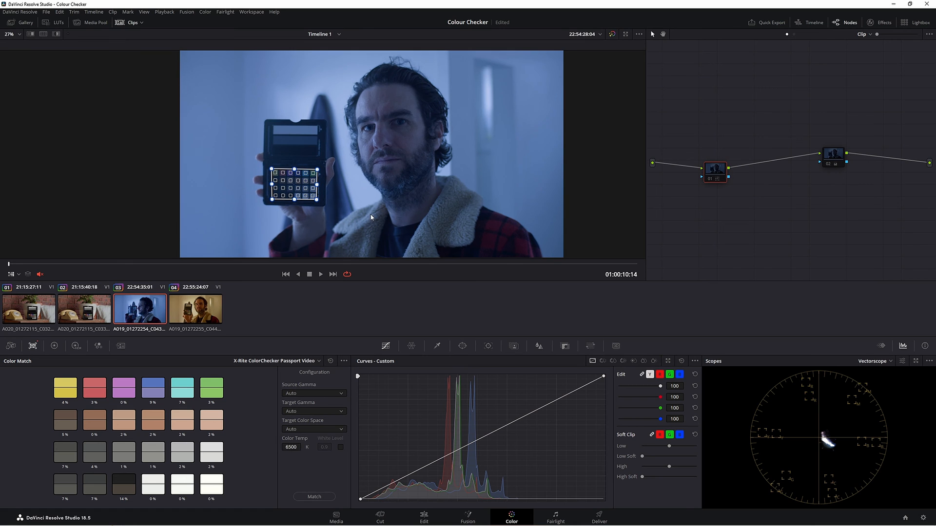
pyautogui.click(714, 170)
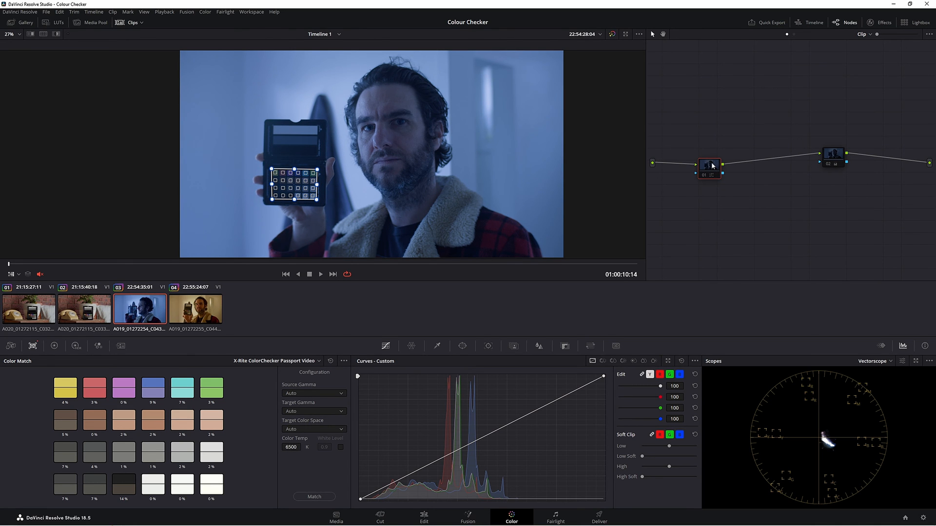
pyautogui.click(195, 308)
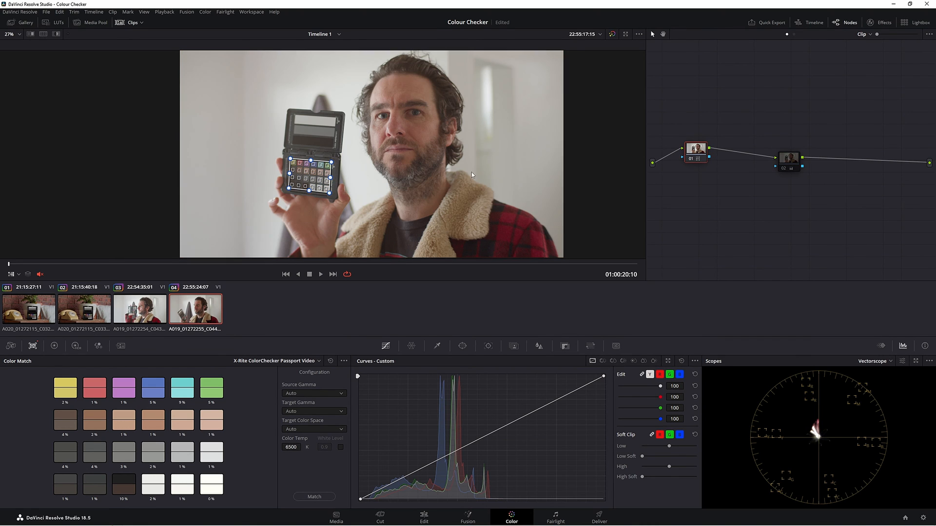
pyautogui.moveTo(556, 173)
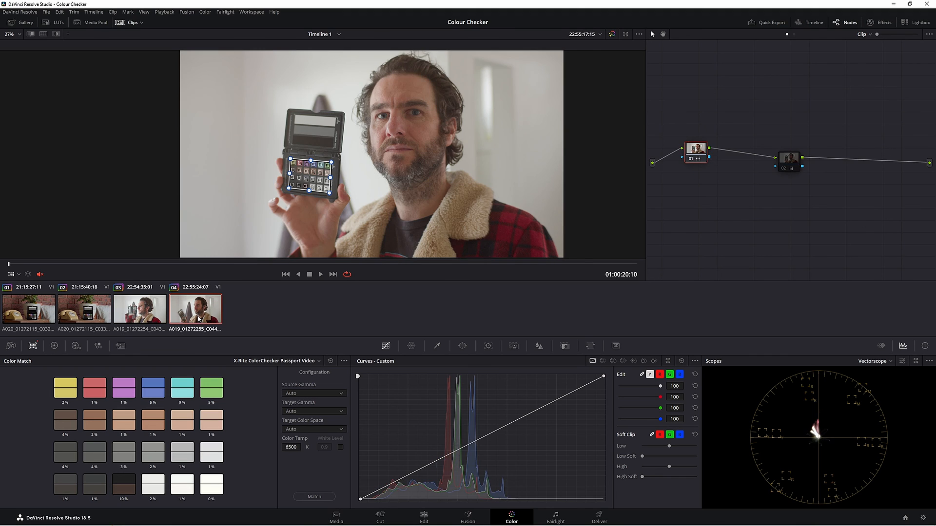
# Step: Toggle between clips 03 and 04 with the chart overlay hidden to compare against the originals
pyautogui.click(140, 309)
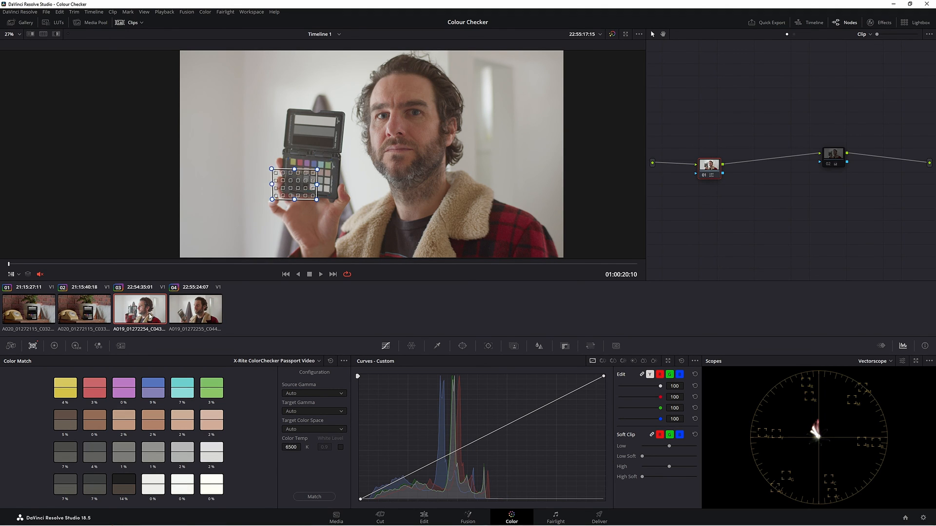
pyautogui.click(774, 168)
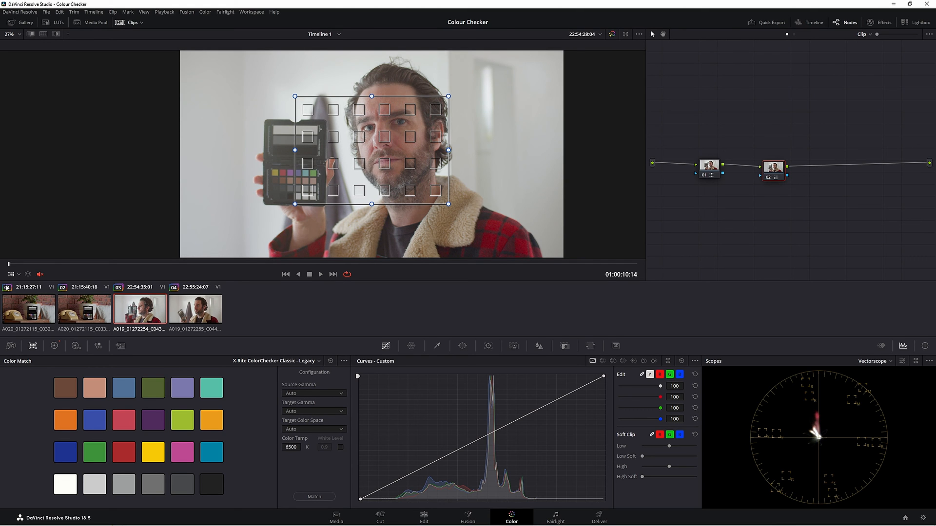
pyautogui.click(194, 309)
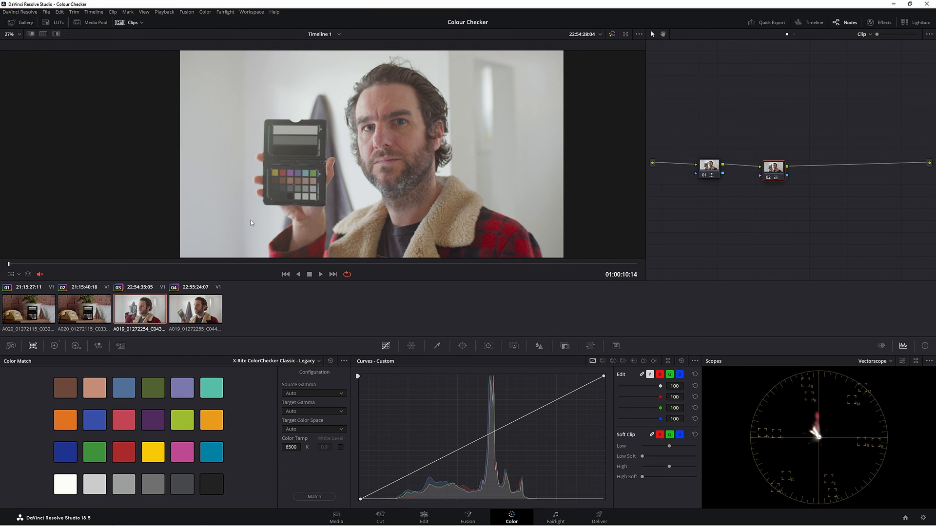
pyautogui.moveTo(406, 173)
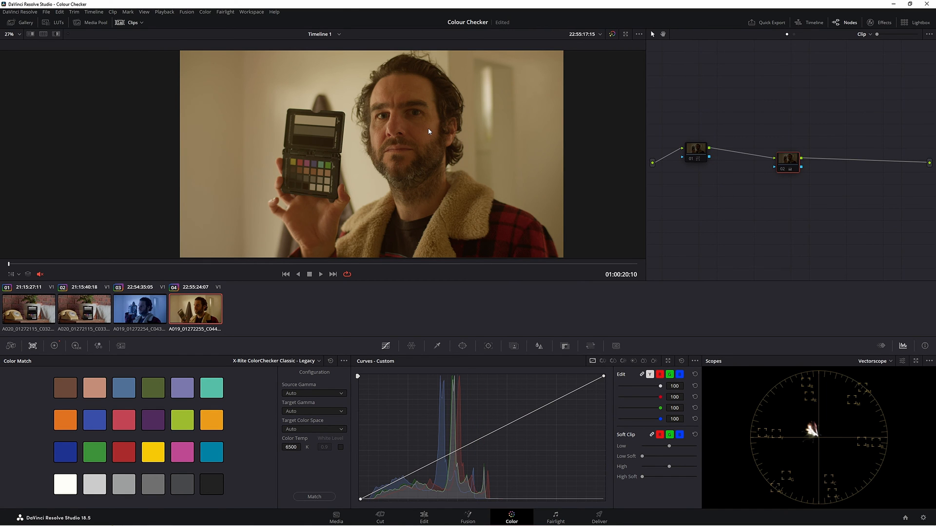
pyautogui.click(140, 308)
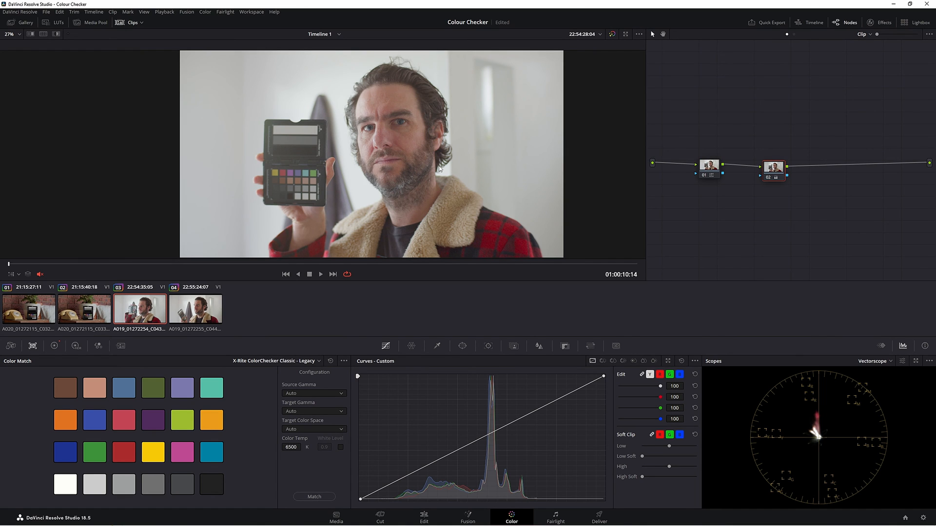
pyautogui.moveTo(362, 162)
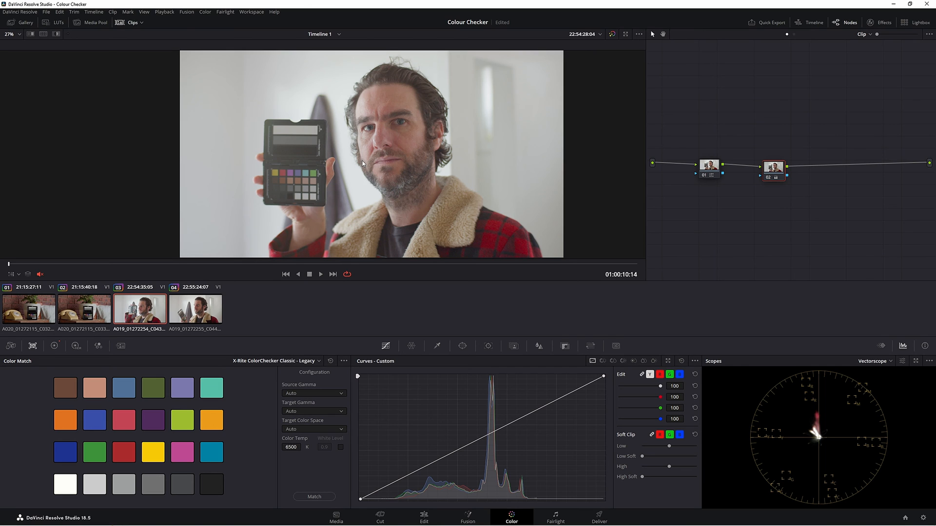
pyautogui.moveTo(774, 168); pyautogui.dragTo(763, 189)
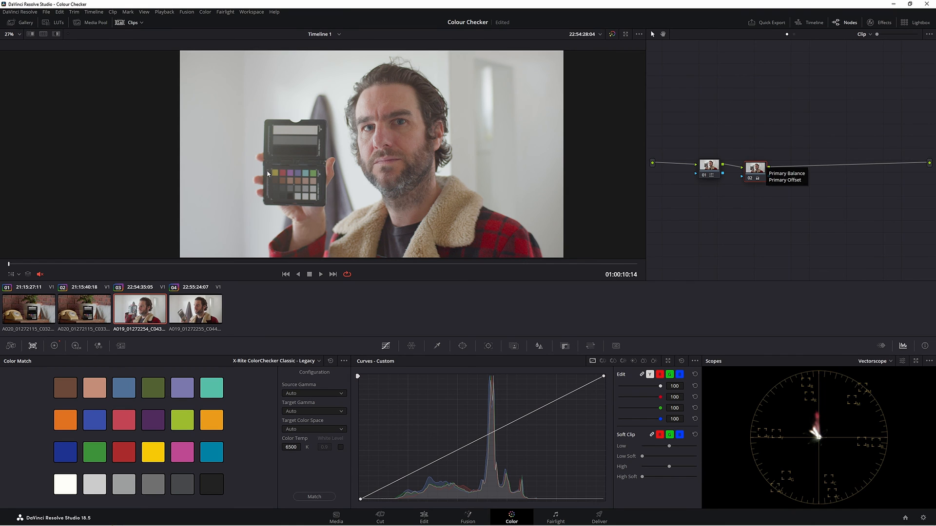
# Step: Review clip 04's neutralised ColorChecker up close, then return to clip 01
pyautogui.click(194, 309)
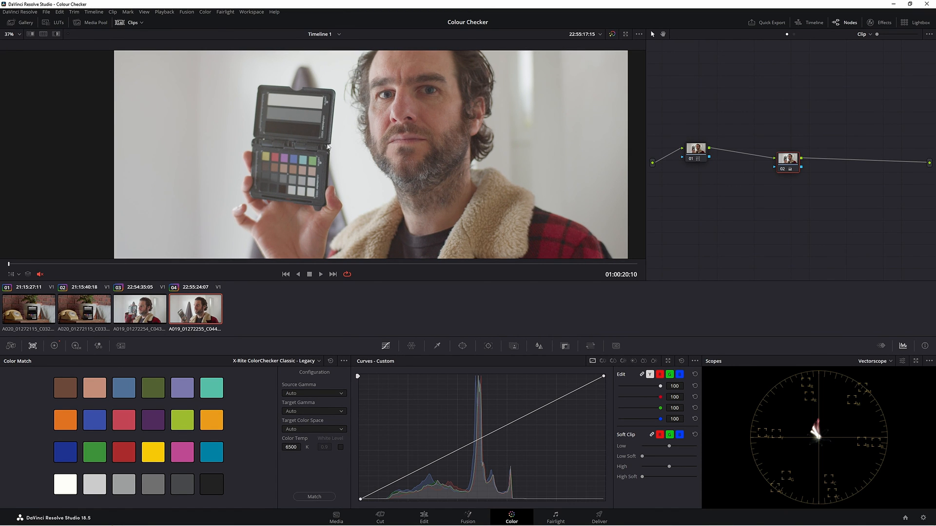
pyautogui.moveTo(366, 187)
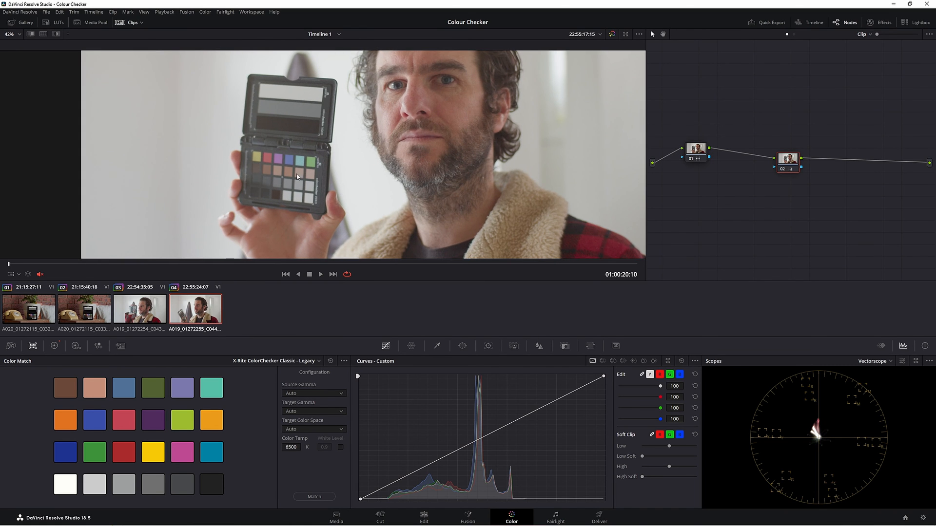
pyautogui.moveTo(336, 194)
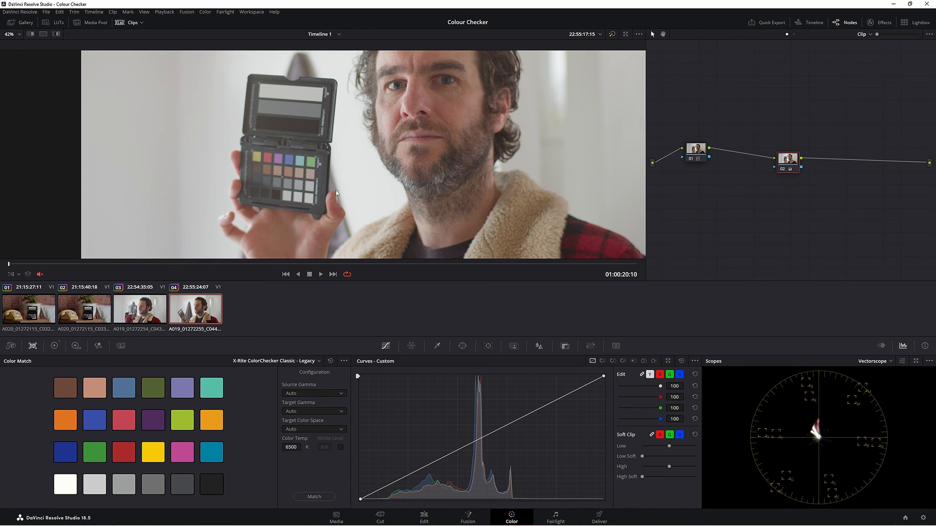
pyautogui.moveTo(406, 183)
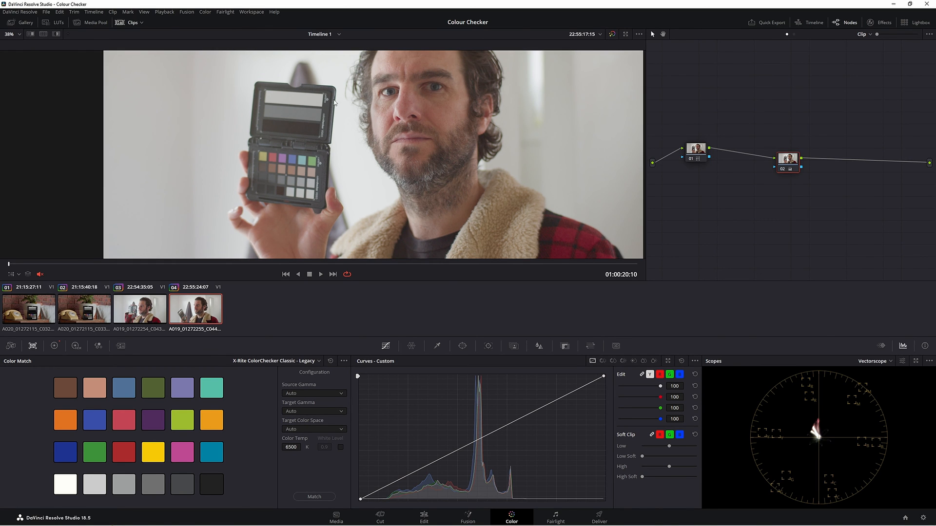
pyautogui.moveTo(434, 156)
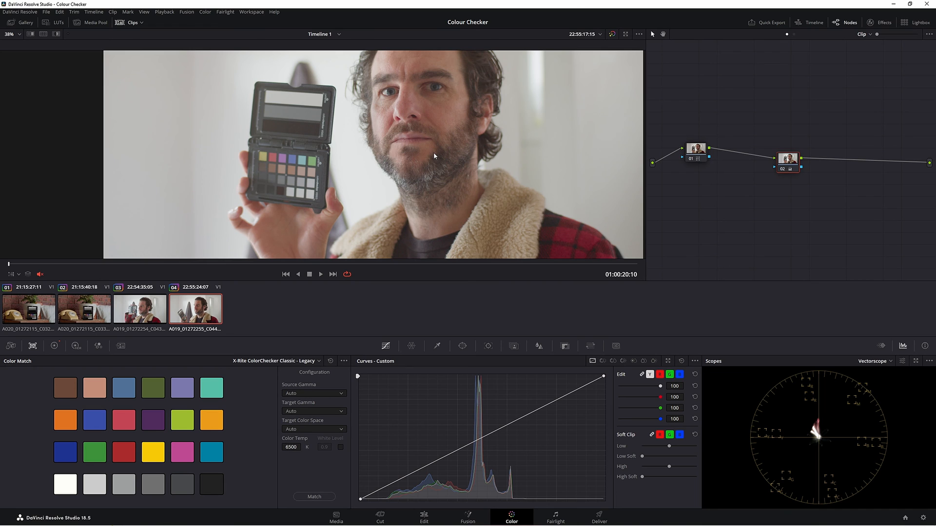
pyautogui.click(18, 34)
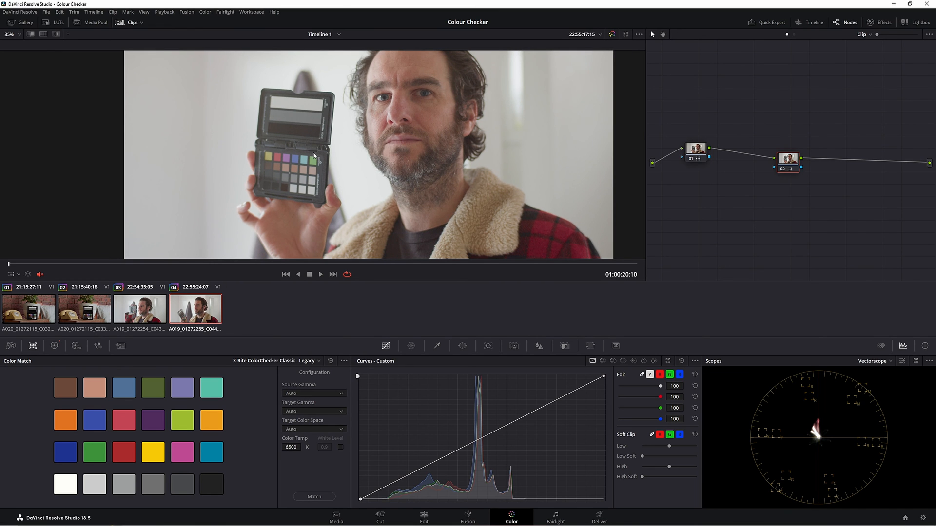
pyautogui.moveTo(319, 213)
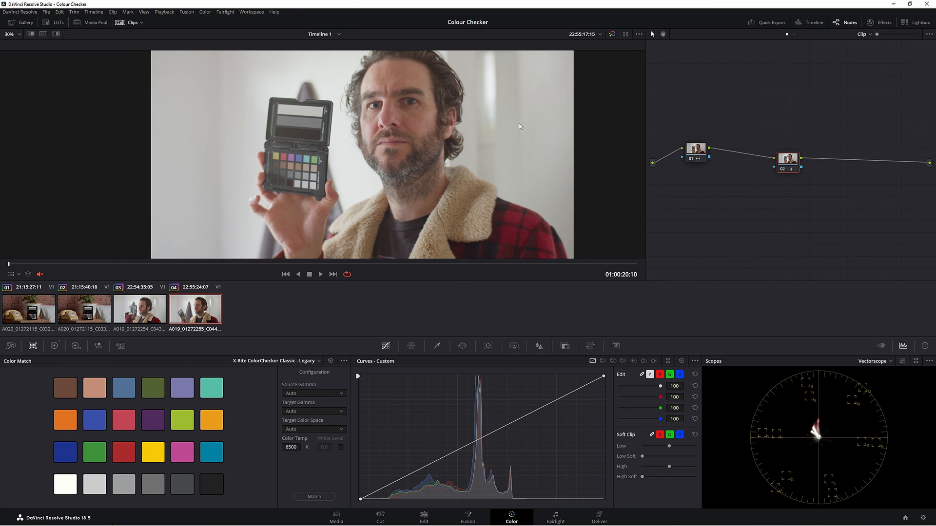
pyautogui.moveTo(297, 195)
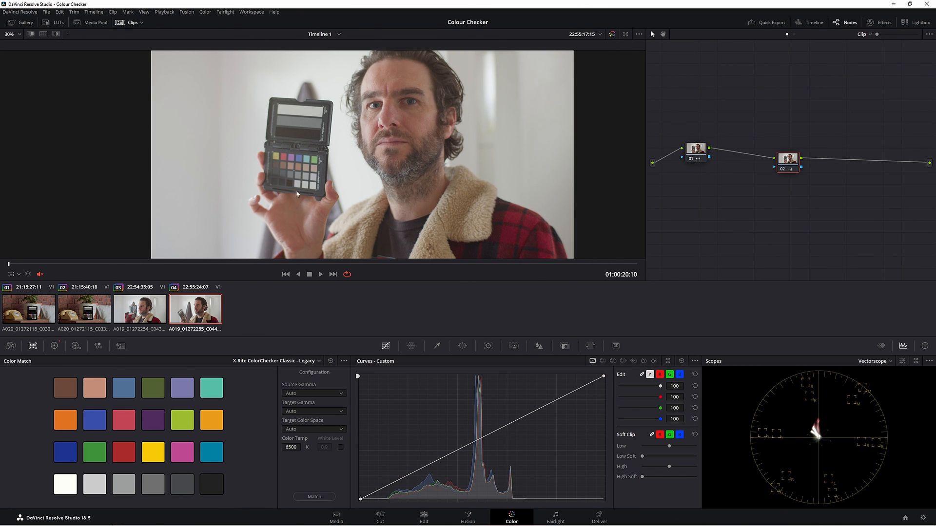
pyautogui.moveTo(364, 190)
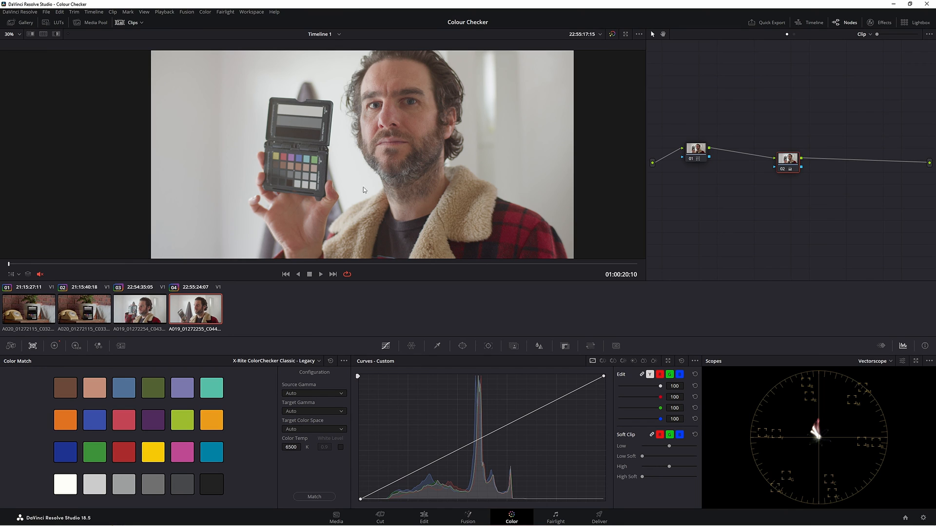
pyautogui.moveTo(418, 106)
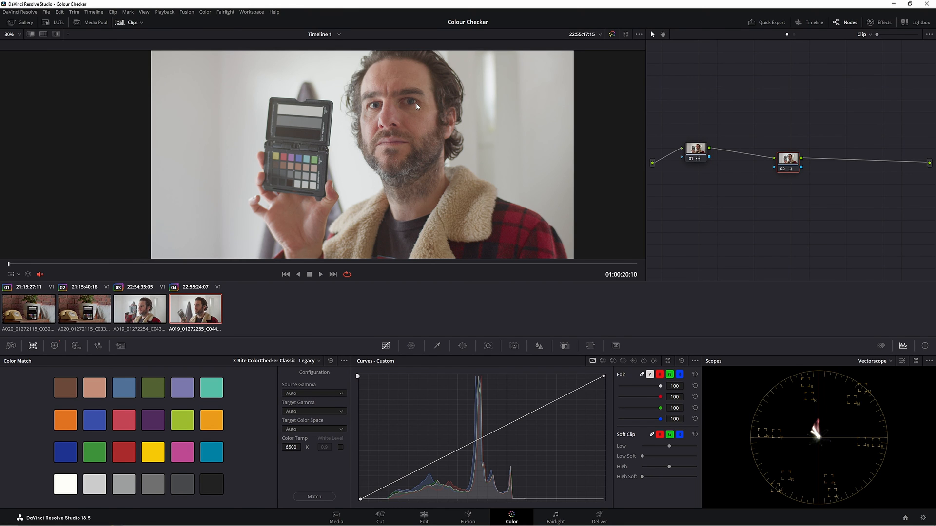
pyautogui.click(28, 309)
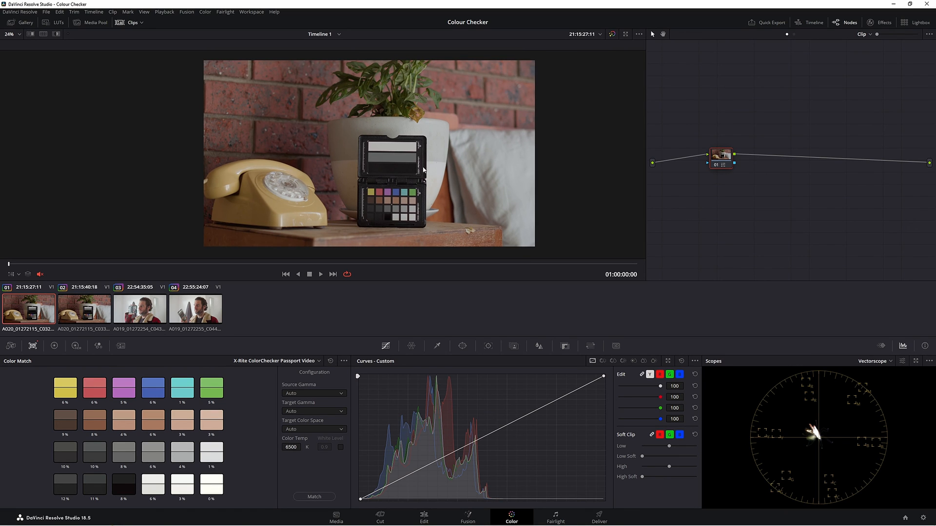
pyautogui.moveTo(732, 175)
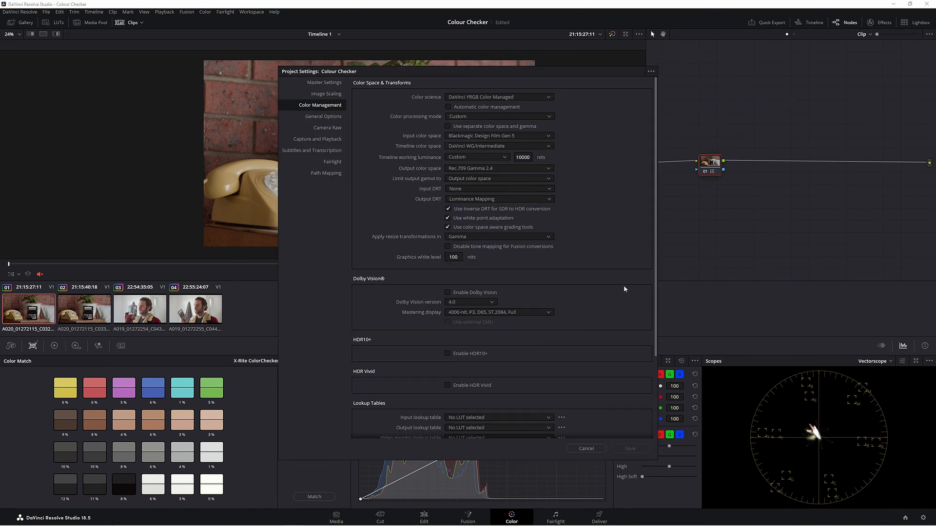
# Step: Check the project's Color science options in the Color Management settings
pyautogui.click(499, 97)
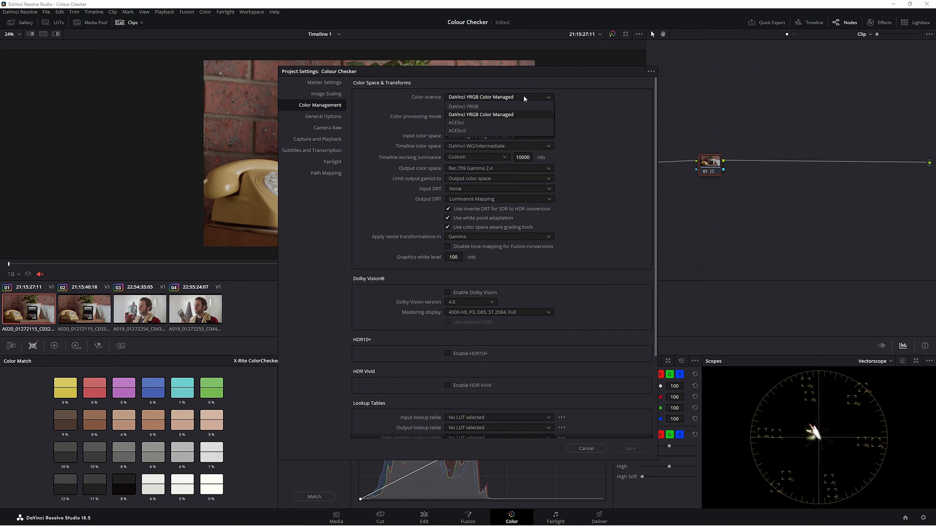
pyautogui.click(481, 114)
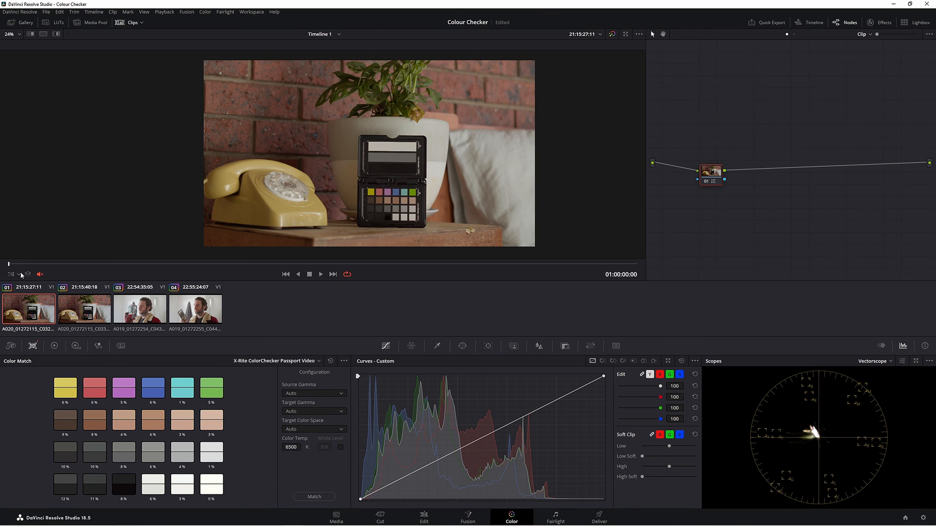
# Step: Turn on the Color Chart viewer overlay and view clip 03, then clip 01
pyautogui.click(19, 274)
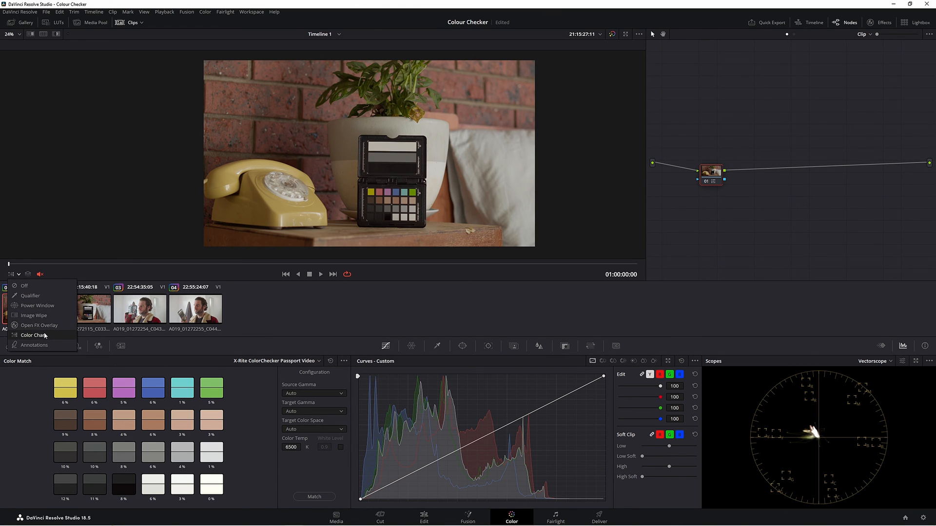
pyautogui.click(32, 335)
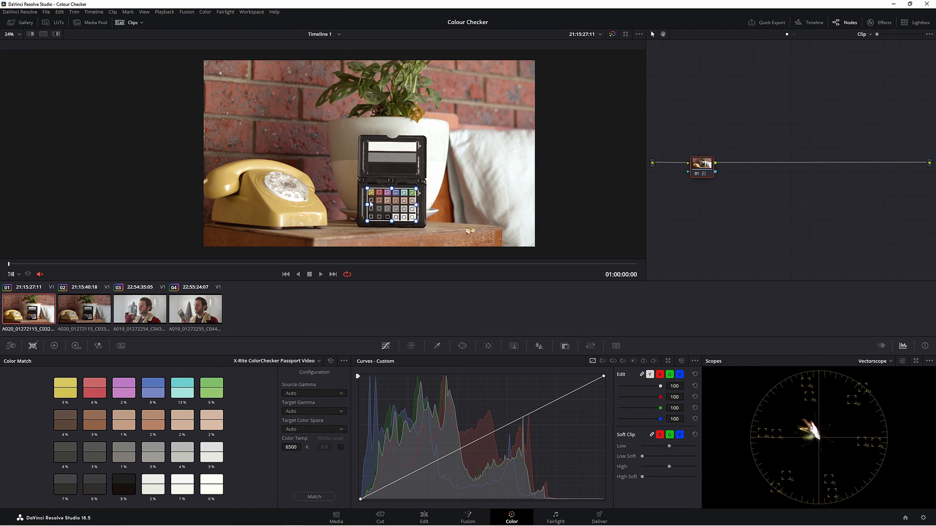
pyautogui.moveTo(442, 194)
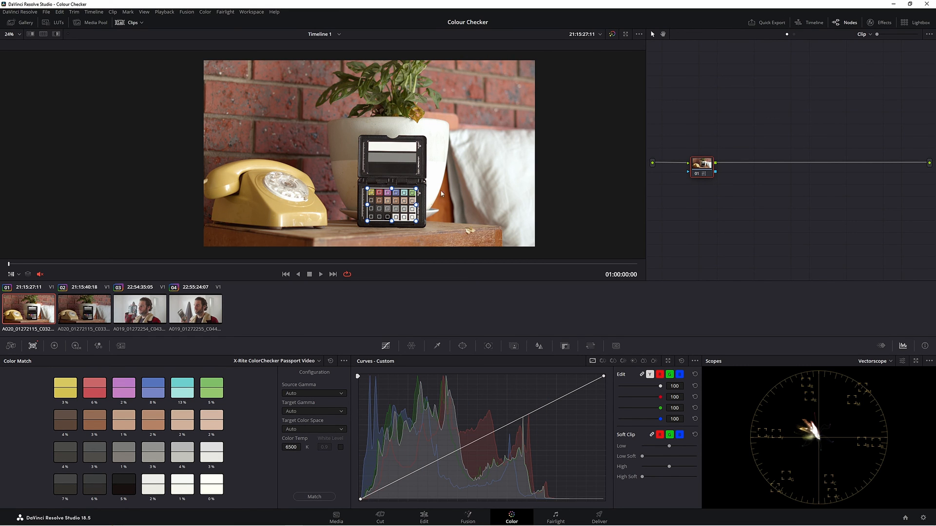
pyautogui.click(139, 309)
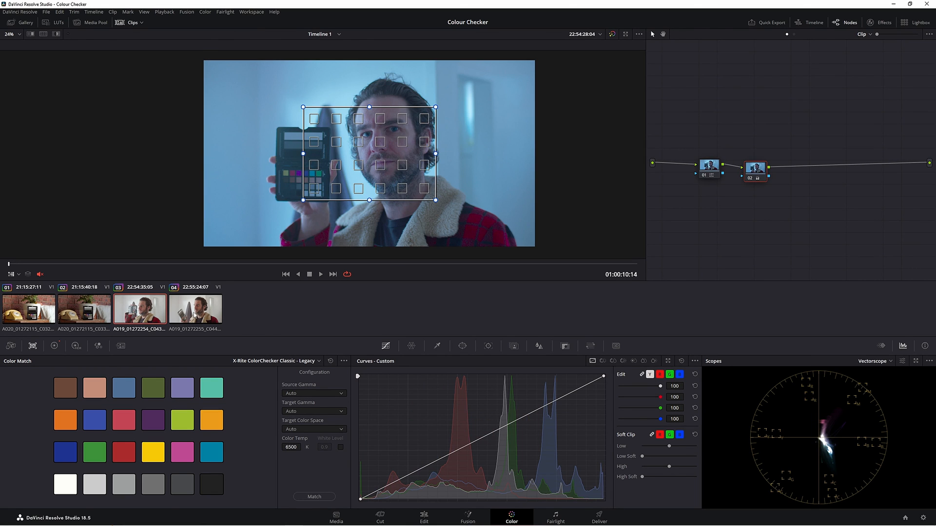
pyautogui.moveTo(376, 218)
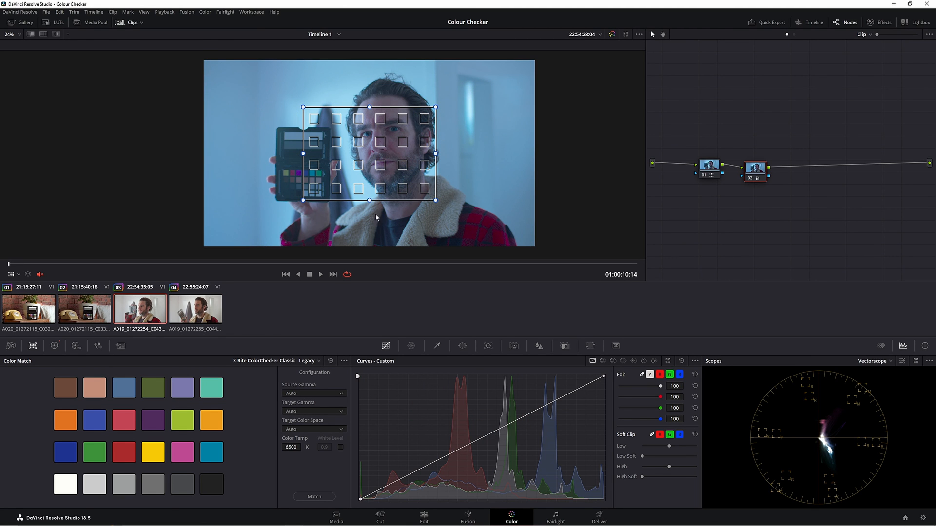
pyautogui.click(28, 309)
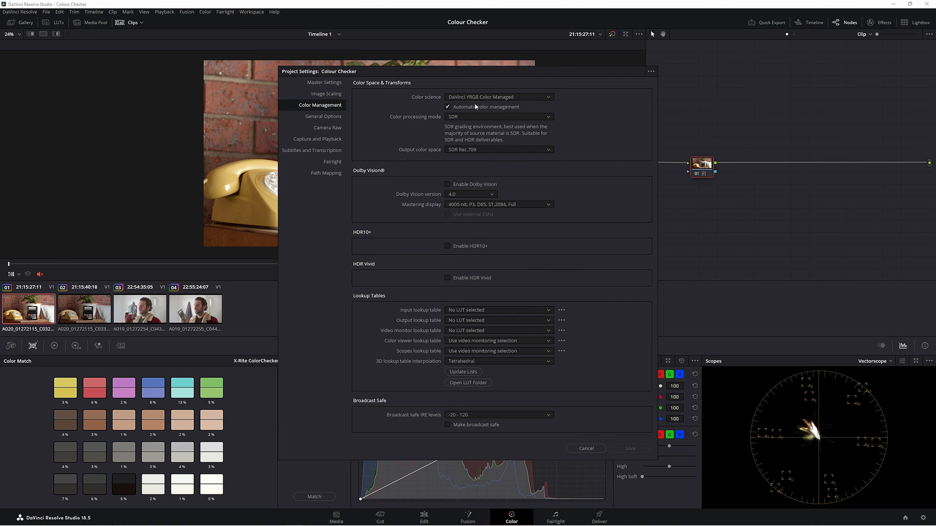
# Step: Disable automatic colour management, choose Custom mode, and set timeline to DaVinci WG/Intermediate
pyautogui.click(499, 117)
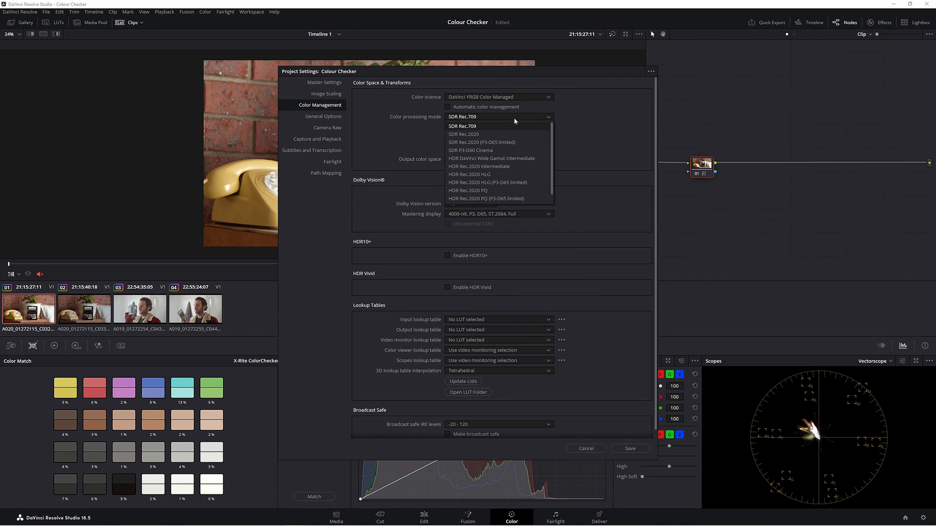
pyautogui.click(498, 116)
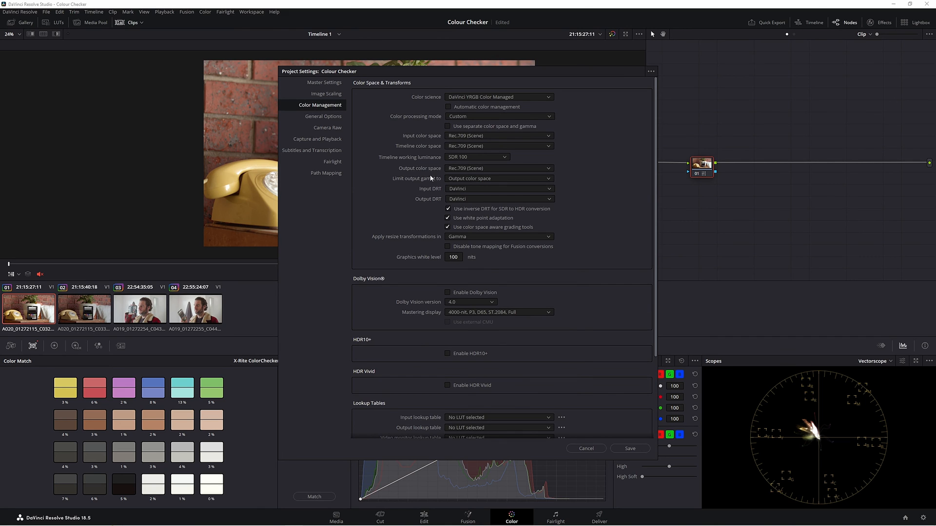
pyautogui.click(499, 135)
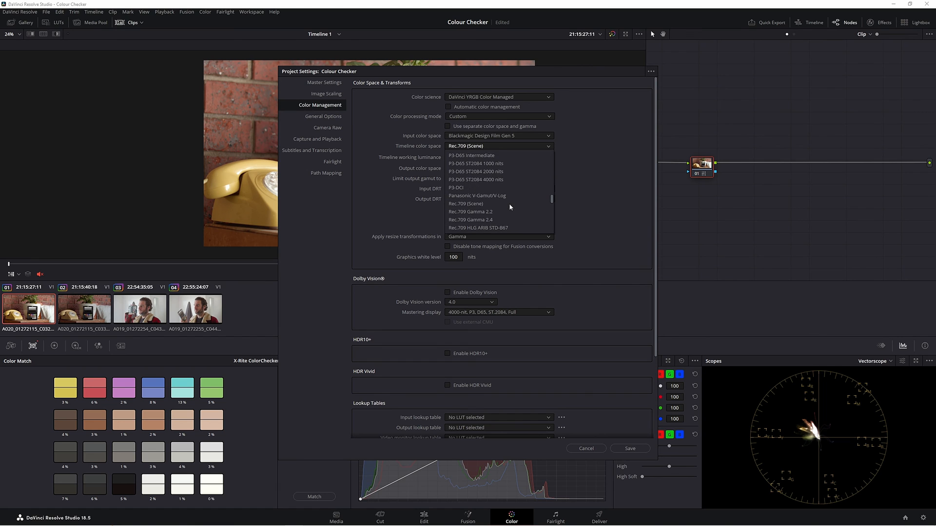
pyautogui.click(470, 212)
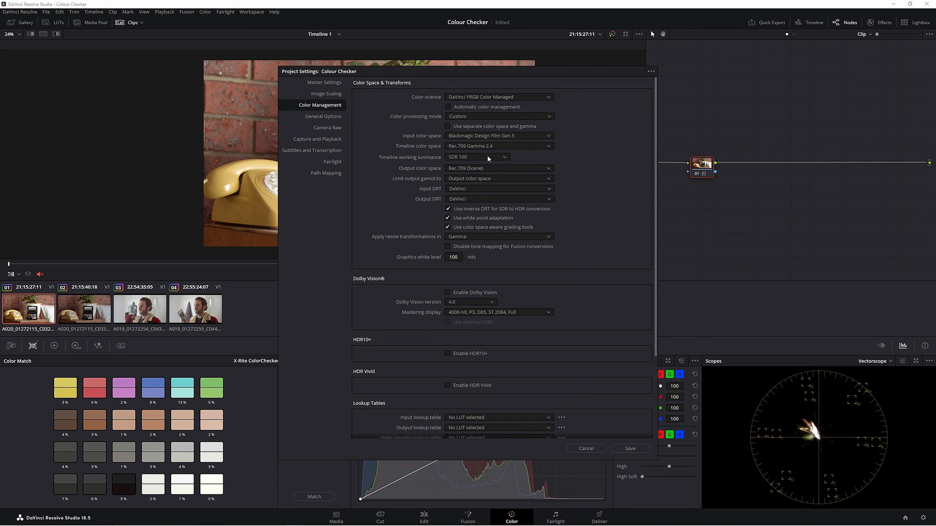
pyautogui.click(477, 157)
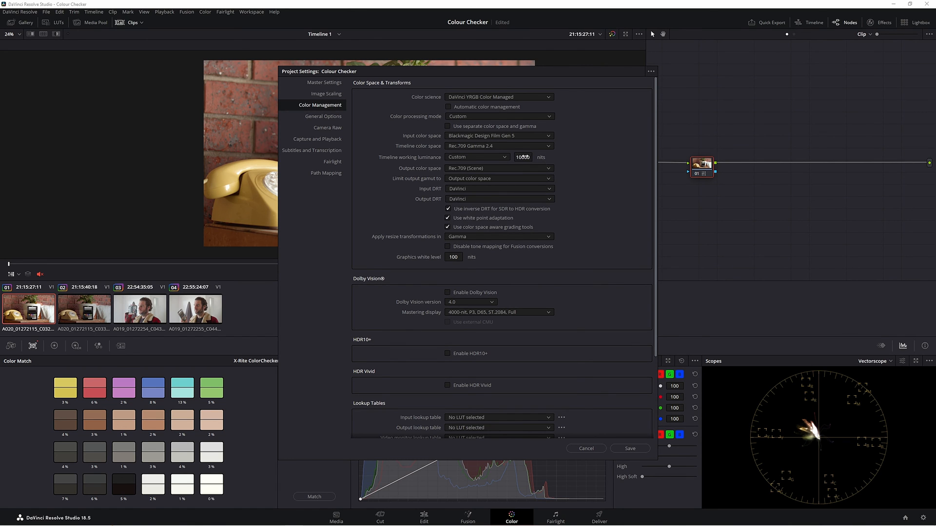
pyautogui.click(497, 168)
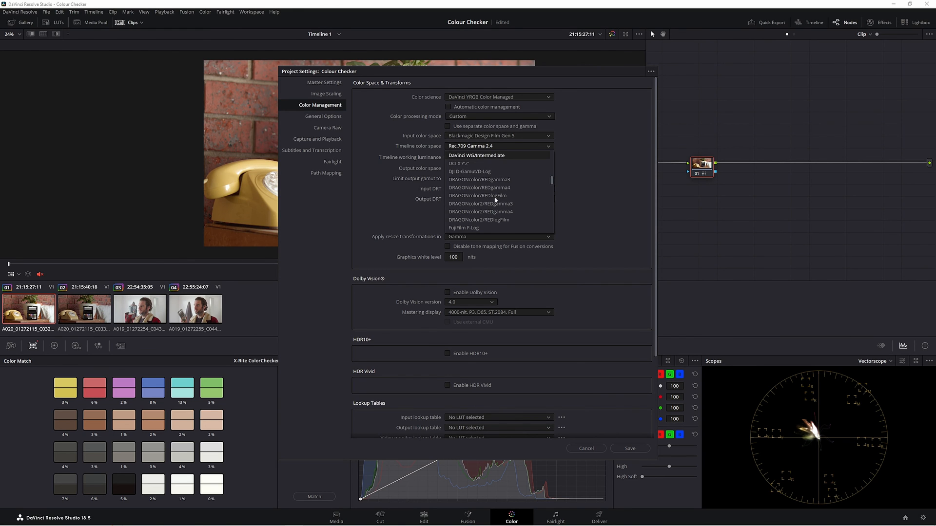
pyautogui.click(476, 155)
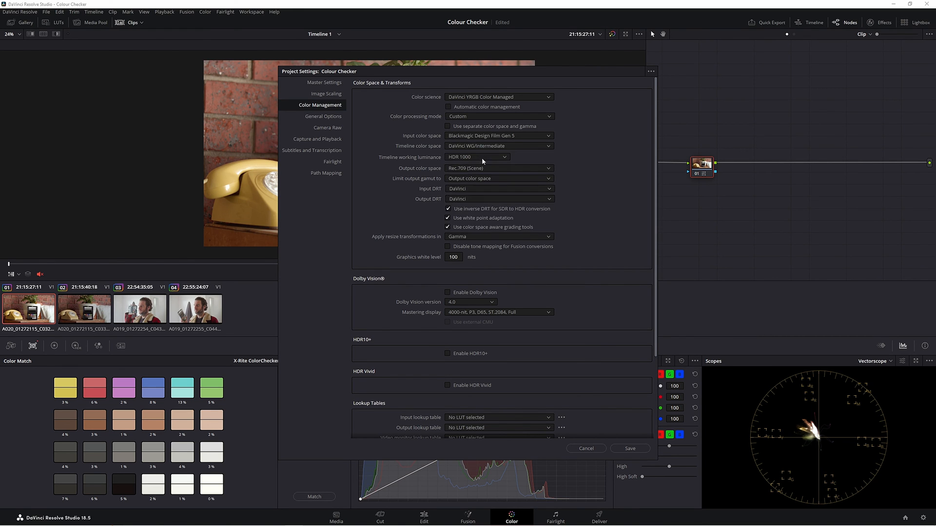
# Step: Set luminance to Custom 10000 nits, output Rec.709 Gamma 2.4, Input DRT None, and save
pyautogui.click(477, 157)
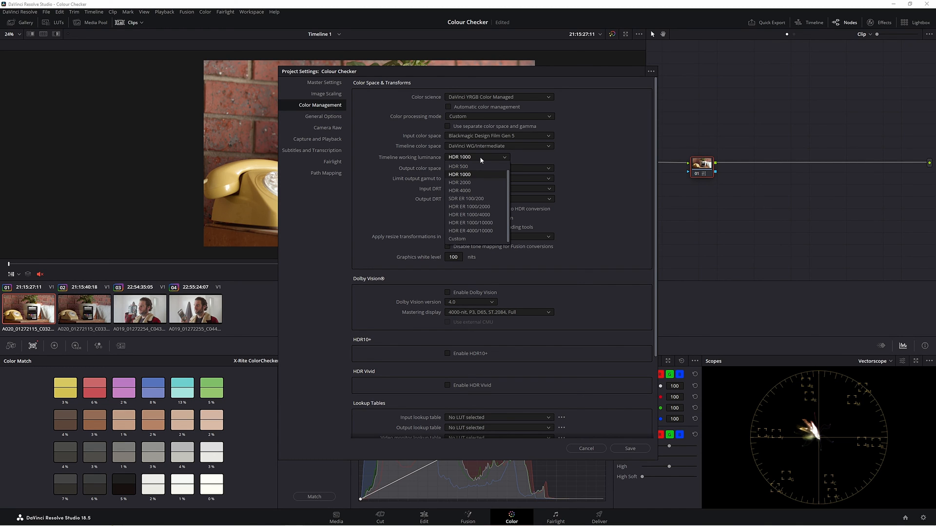
pyautogui.click(457, 239)
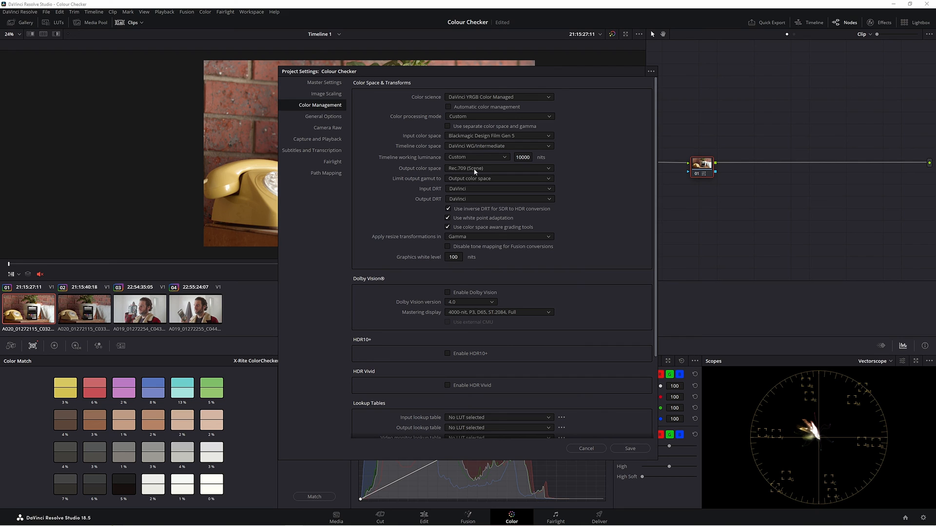
pyautogui.click(498, 168)
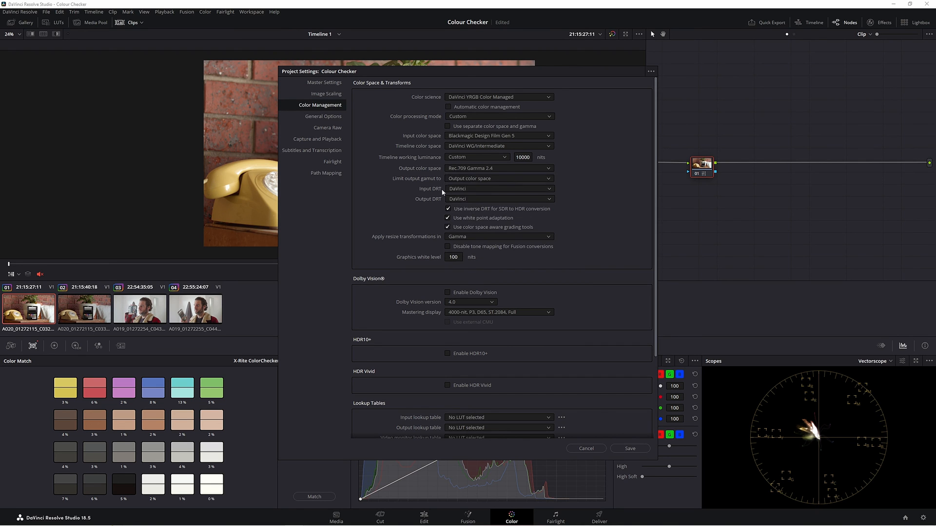
pyautogui.moveTo(473, 191)
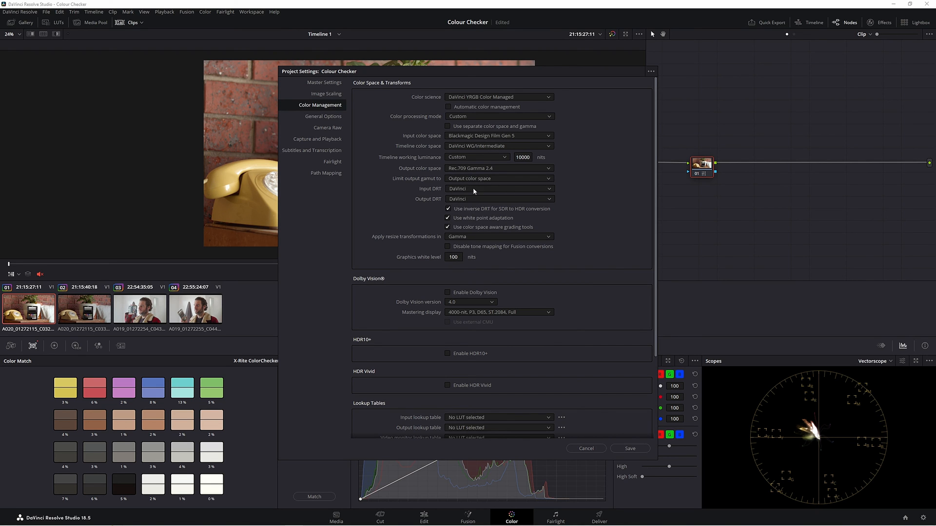
pyautogui.click(500, 188)
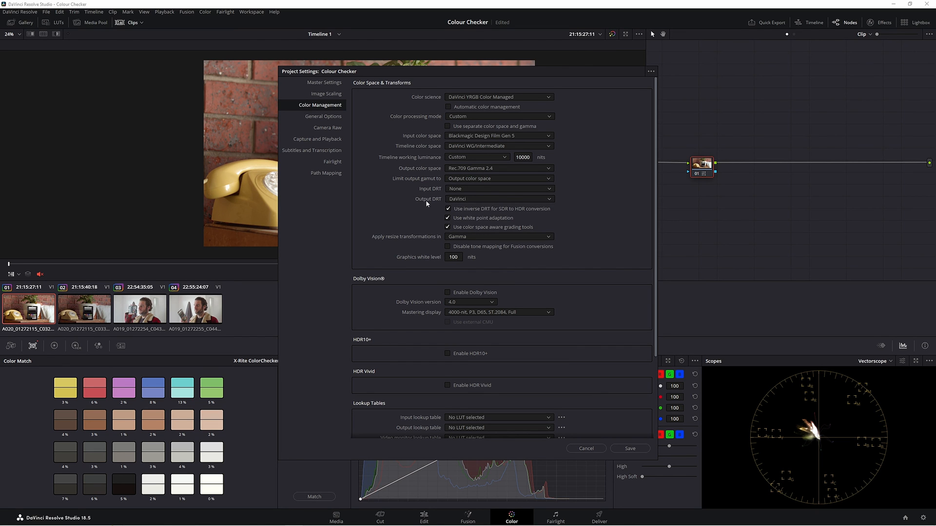
pyautogui.click(499, 199)
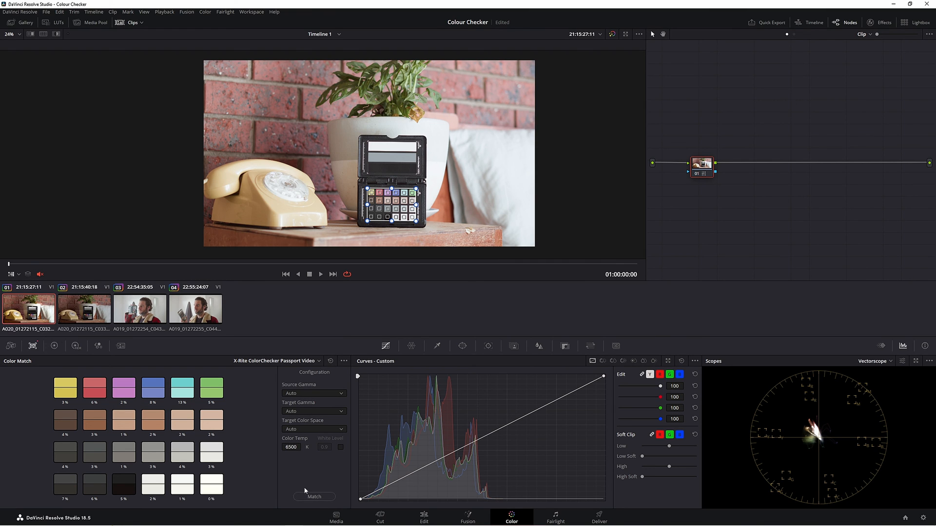
# Step: Review clips 03, 02, 03 and 04 under the new colour management, ending on clip 03
pyautogui.click(140, 310)
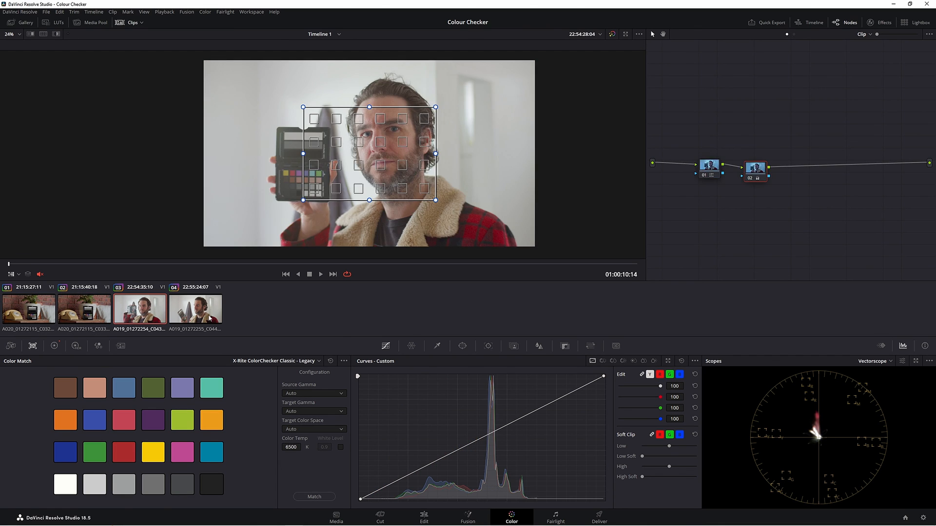
pyautogui.click(84, 309)
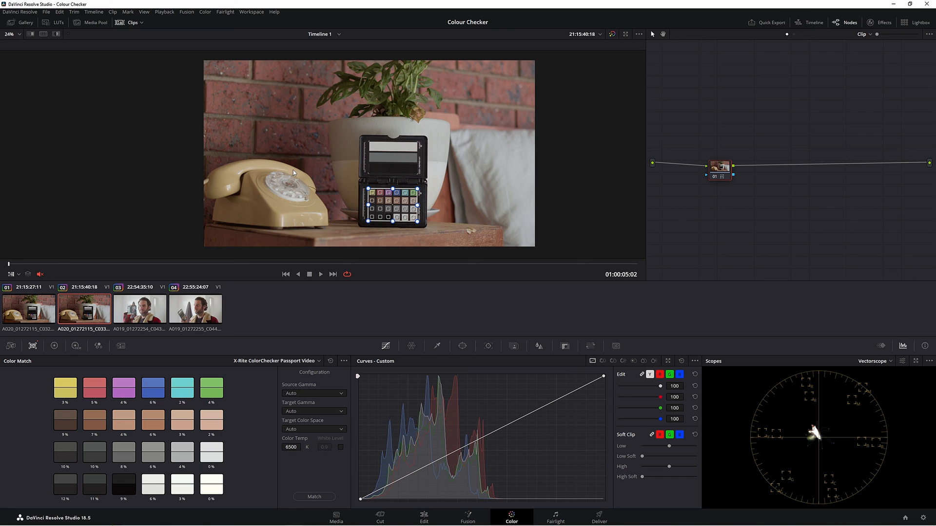
pyautogui.click(140, 309)
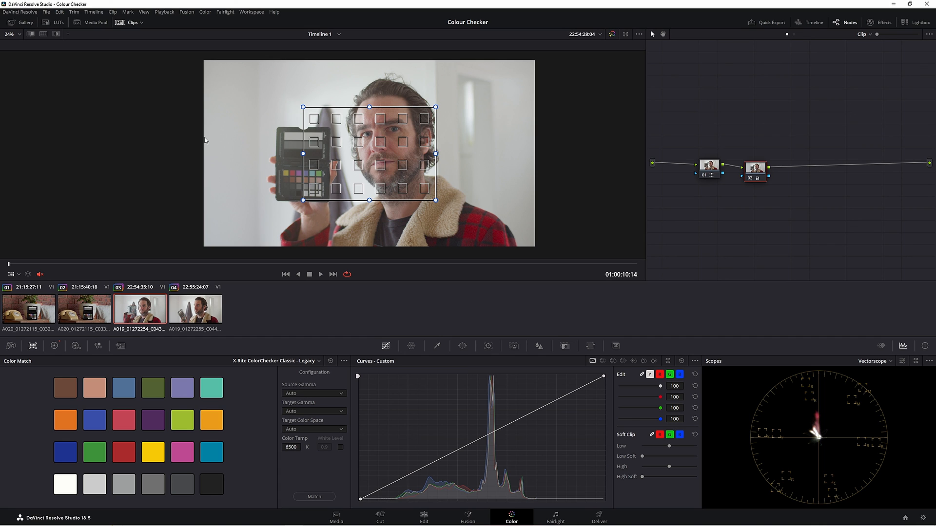
pyautogui.click(194, 309)
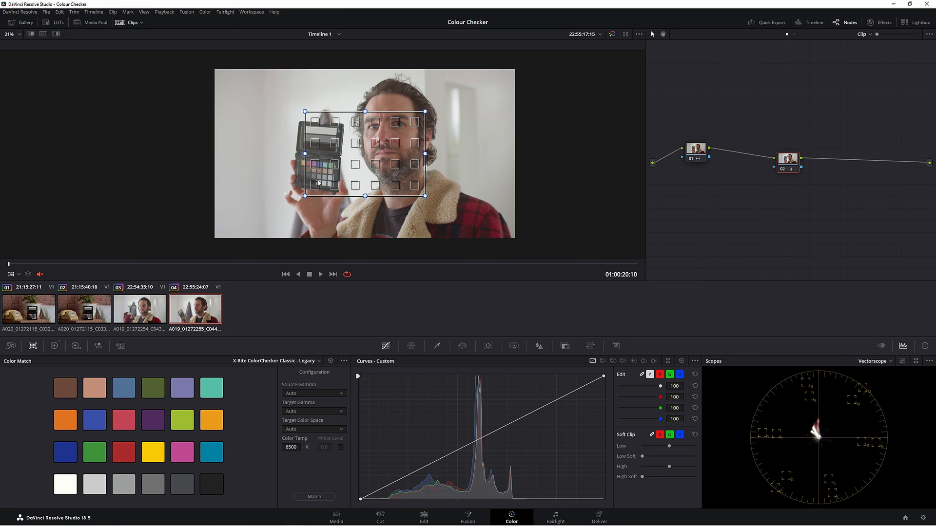
pyautogui.click(11, 274)
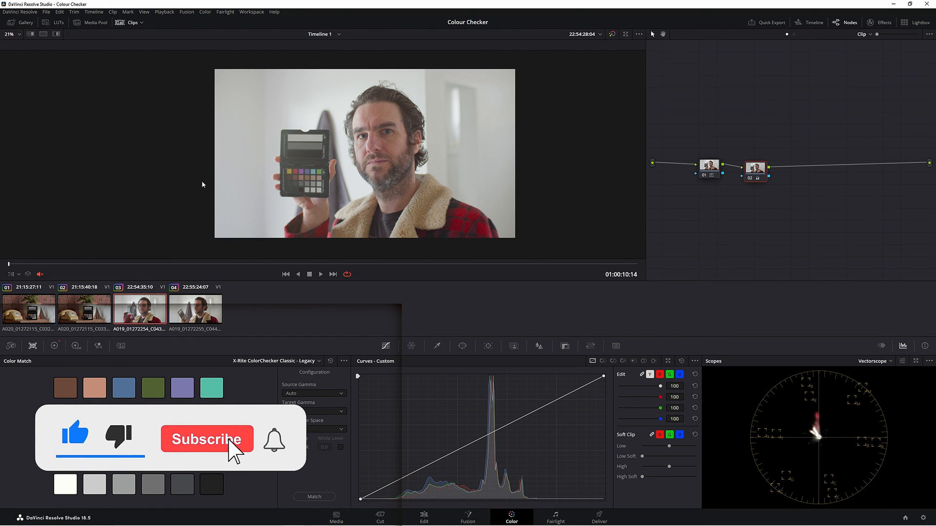
# Step: Select clip 01 to show it with the Primaries wheels and Hue vs Sat curve
pyautogui.click(29, 309)
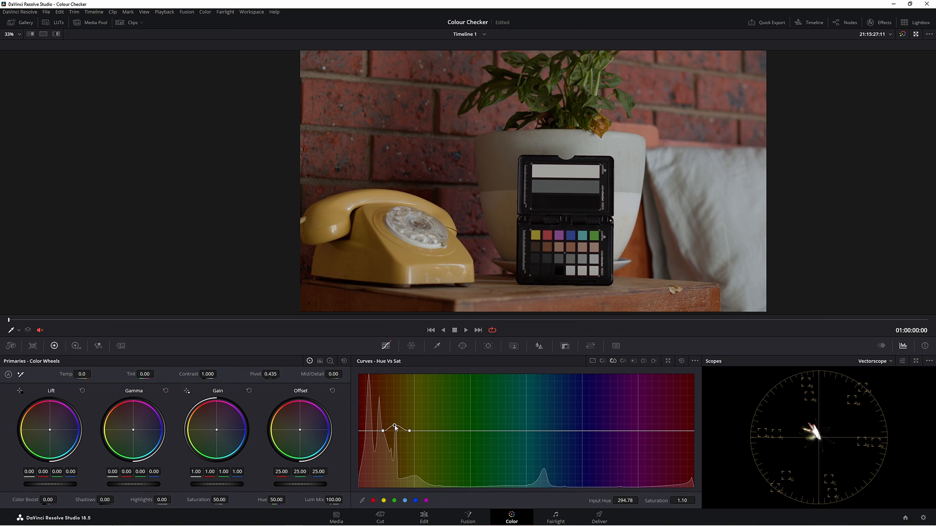
# Step: Sample the tabletop's reddish-brown hue on the Hue vs Lum curve and lower it to 0.58 gain
pyautogui.moveTo(396, 430); pyautogui.dragTo(387, 409)
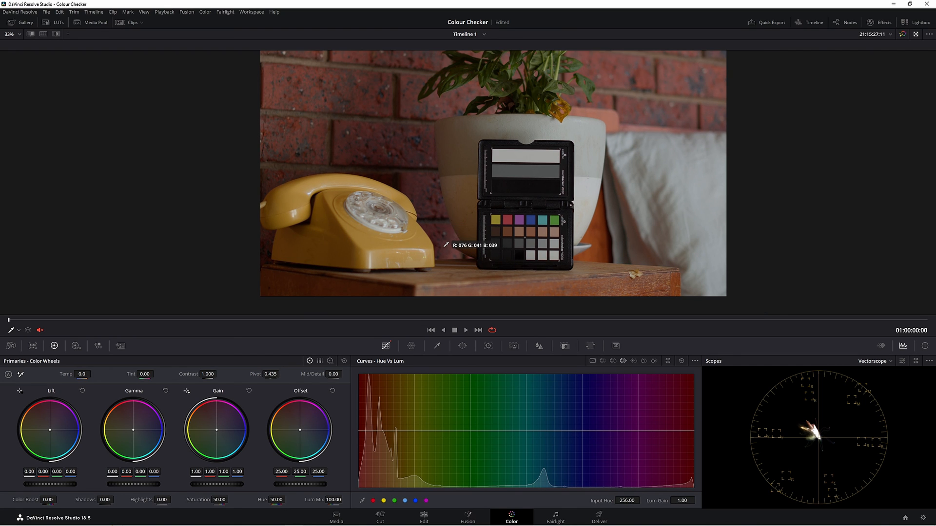
pyautogui.click(396, 431)
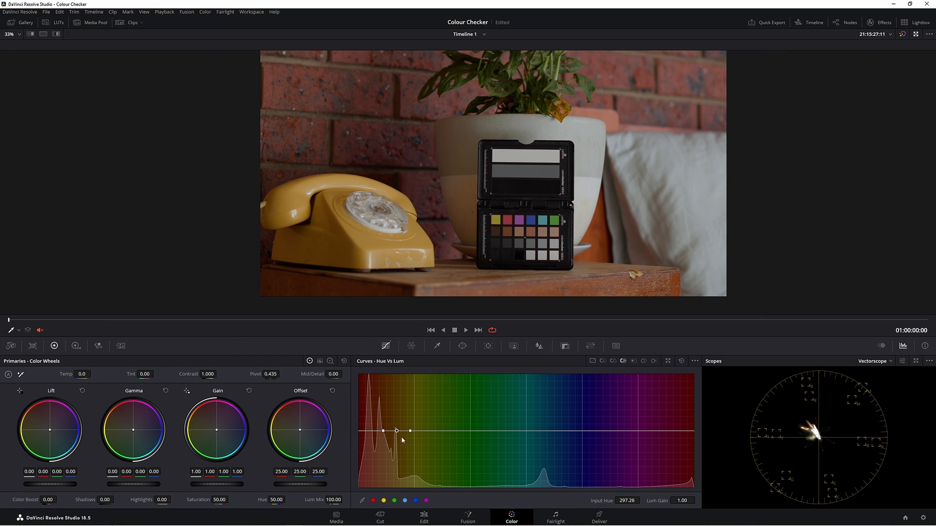
pyautogui.moveTo(396, 431); pyautogui.dragTo(395, 434)
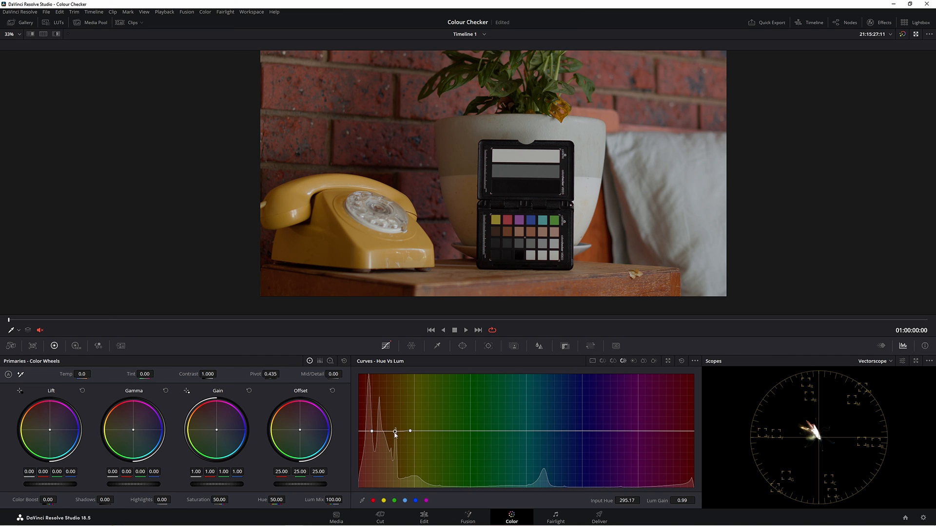
pyautogui.moveTo(395, 431); pyautogui.dragTo(396, 457)
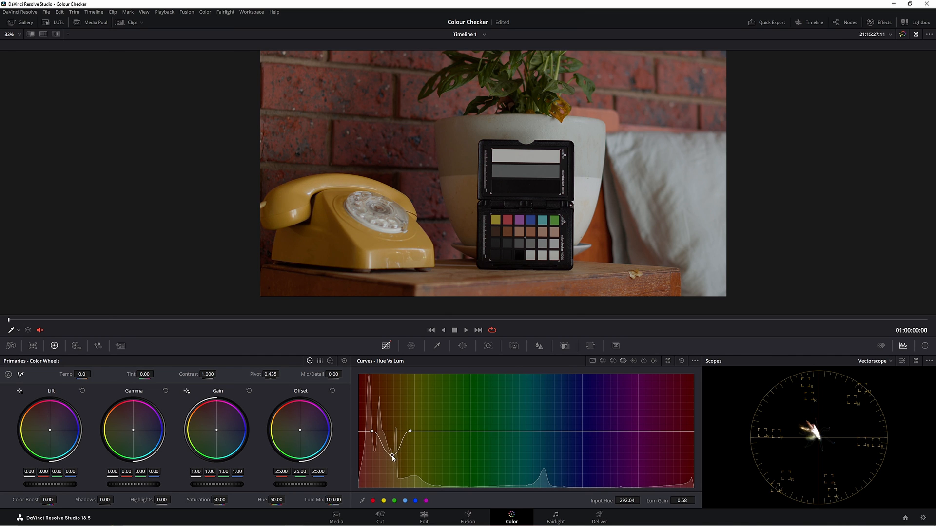